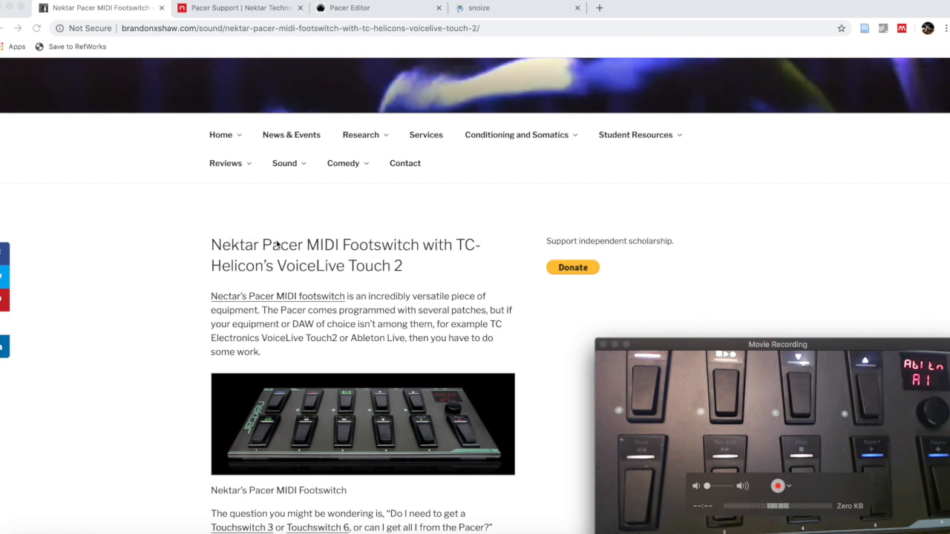
pyautogui.moveTo(377, 184)
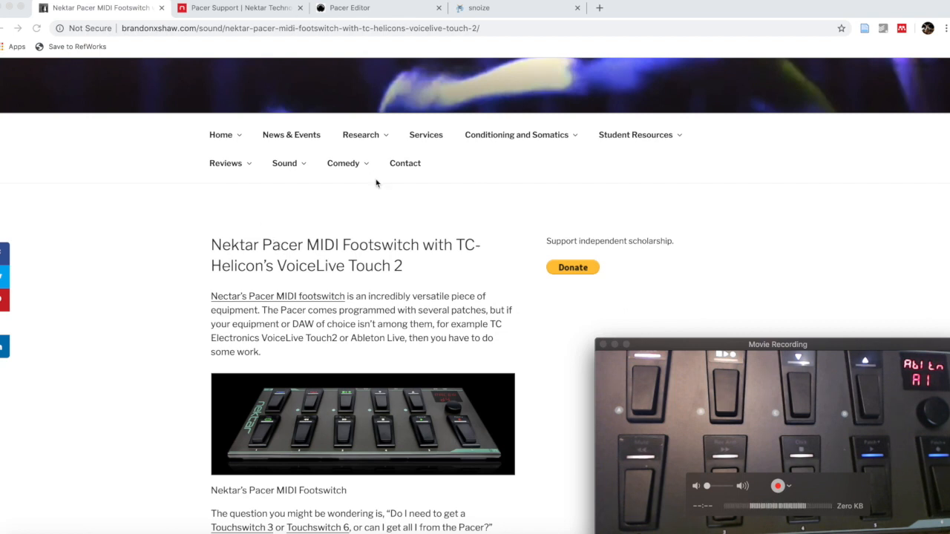
pyautogui.moveTo(164, 172)
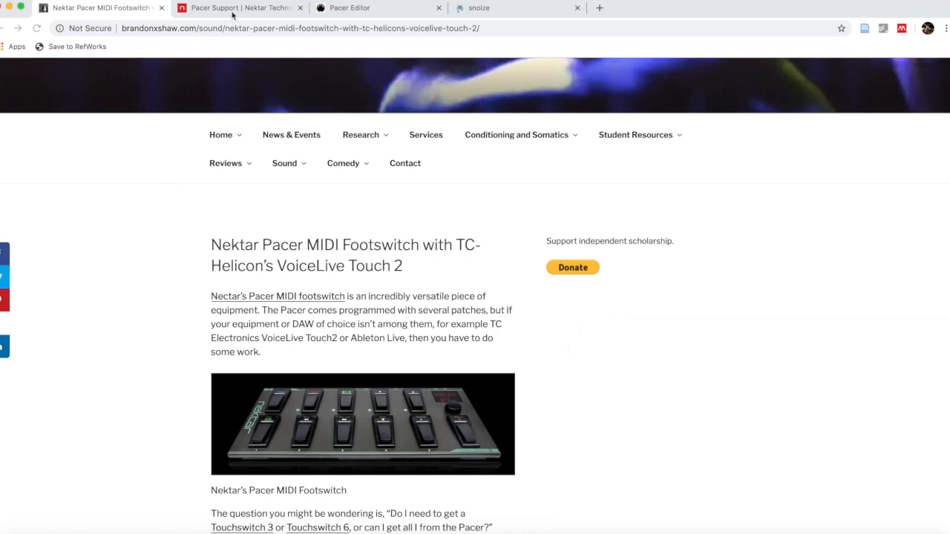
# - From the Pacer Support page, open the 'Creating and Customizing Presets for Pacer' guide
pyautogui.click(238, 7)
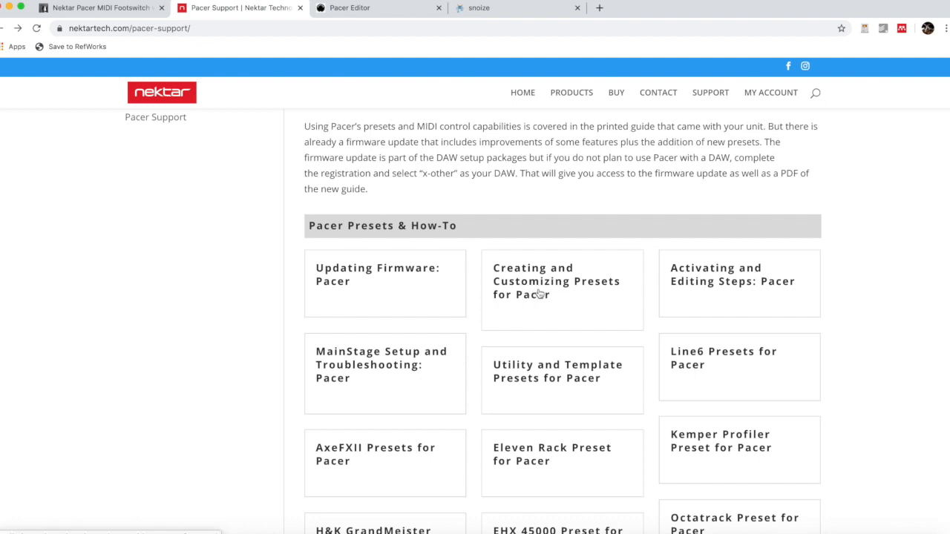
pyautogui.click(557, 282)
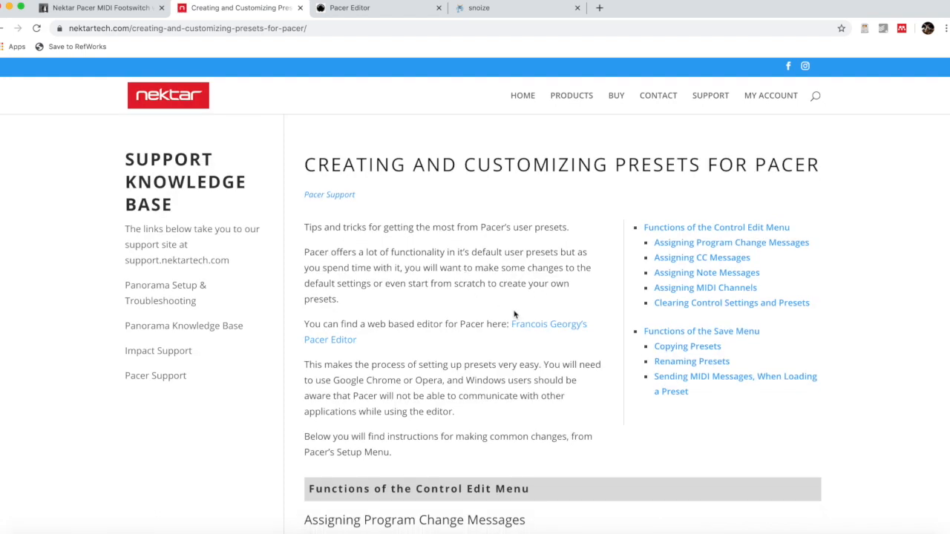
pyautogui.moveTo(542, 330)
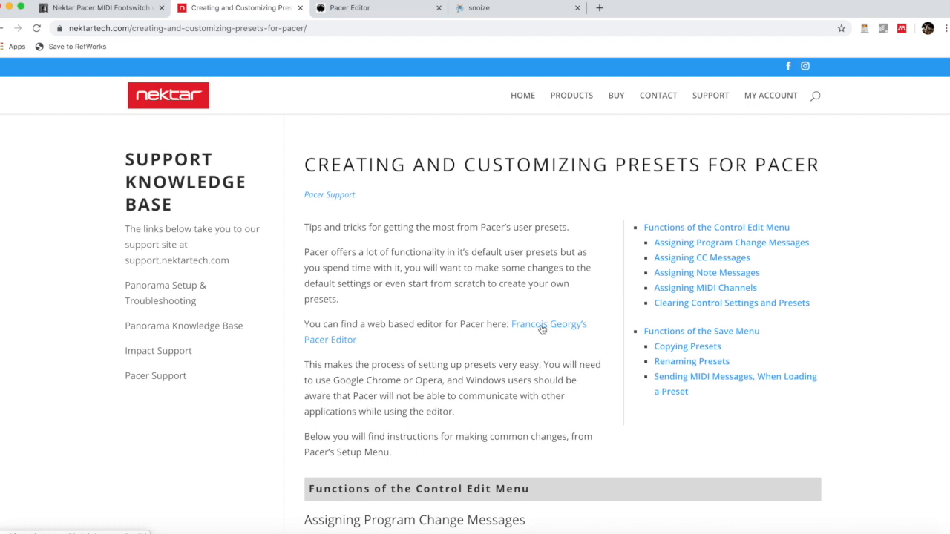
# - Follow the article's link to the web-based Pacer Editor and review its Requirements and MIDI port notes
pyautogui.click(550, 324)
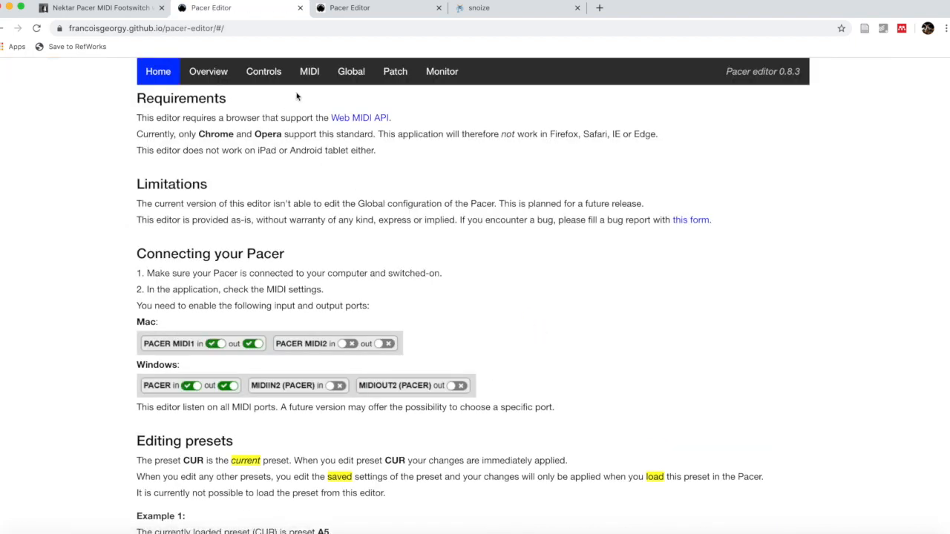
pyautogui.moveTo(270, 175)
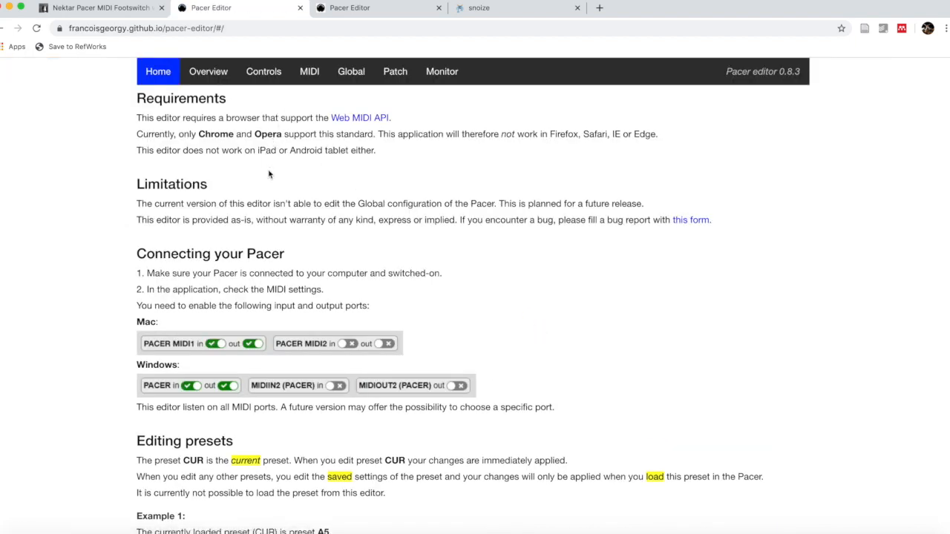
pyautogui.moveTo(208, 347)
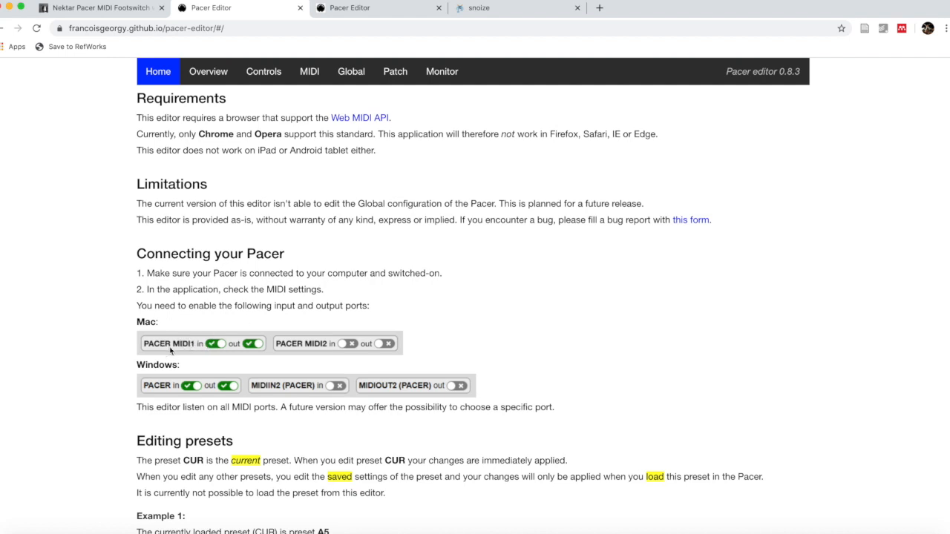
pyautogui.moveTo(175, 395)
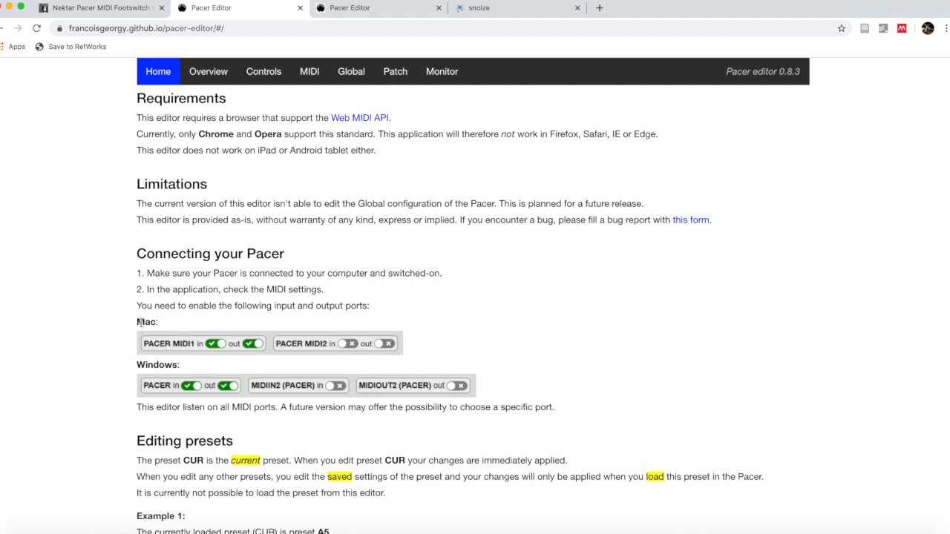
pyautogui.moveTo(214, 400)
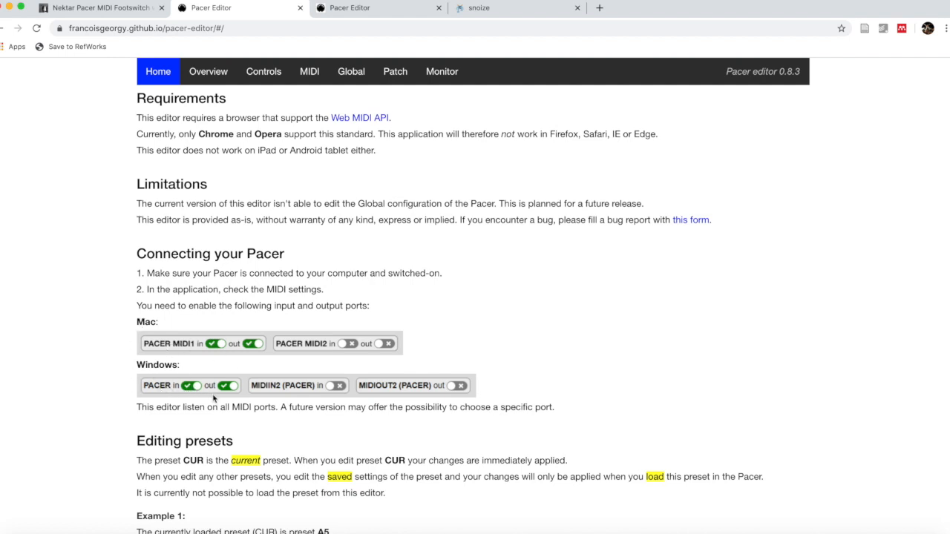
pyautogui.moveTo(238, 383)
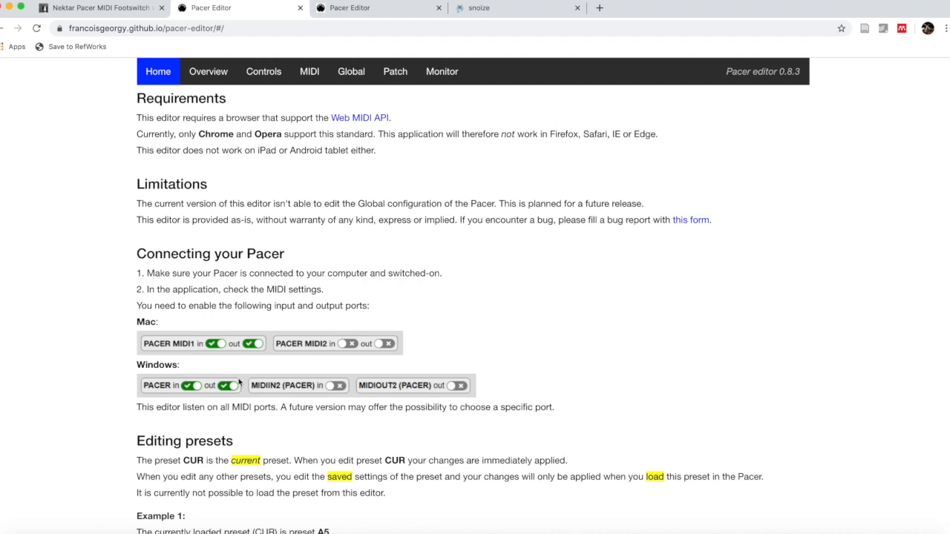
pyautogui.moveTo(258, 401)
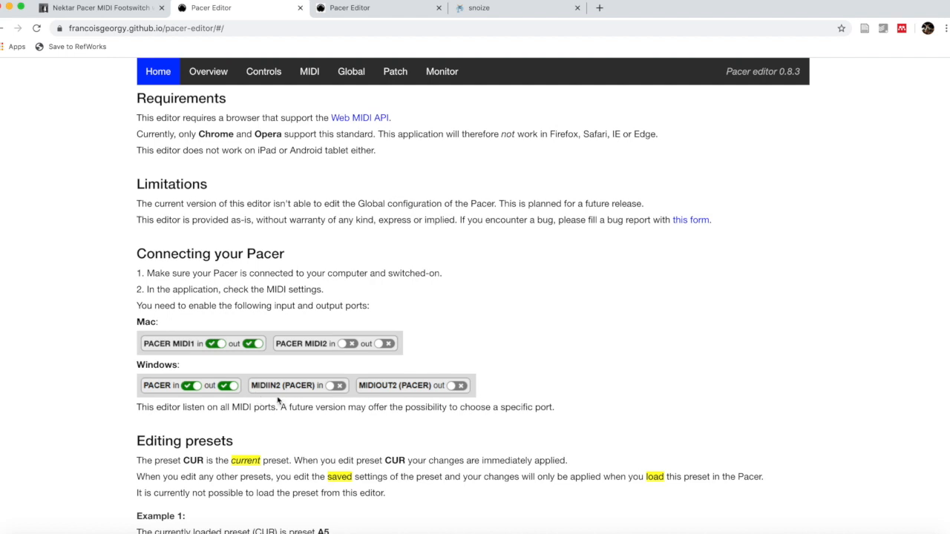
pyautogui.moveTo(249, 95)
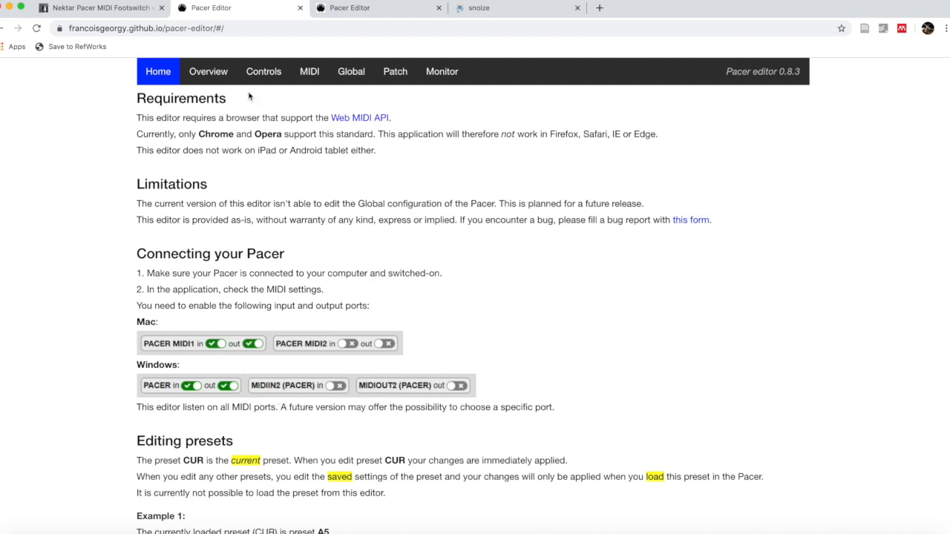
pyautogui.moveTo(314, 129)
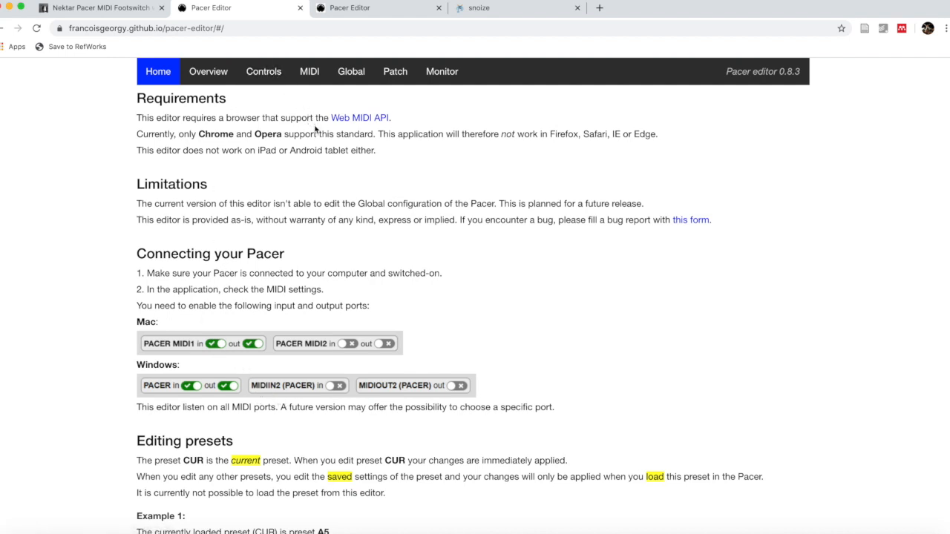
pyautogui.scroll(-3)
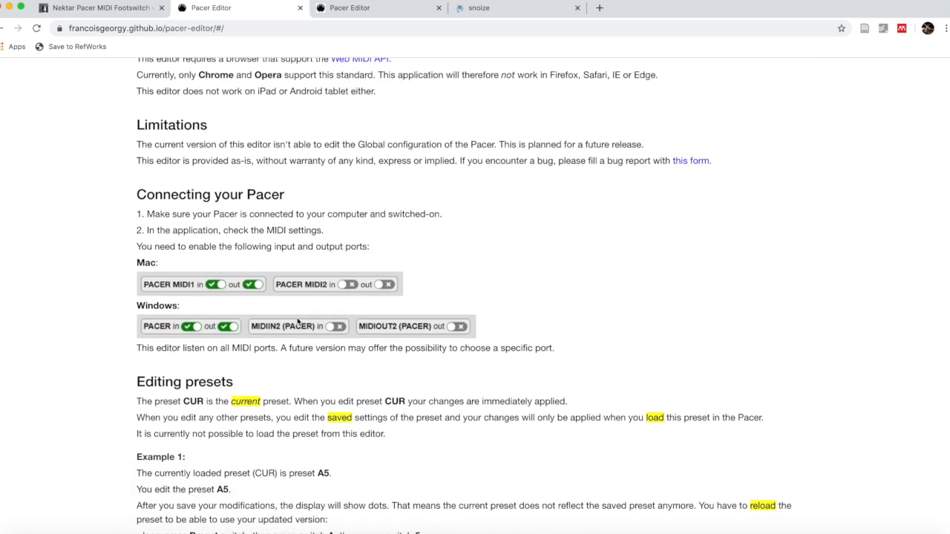
pyautogui.scroll(3)
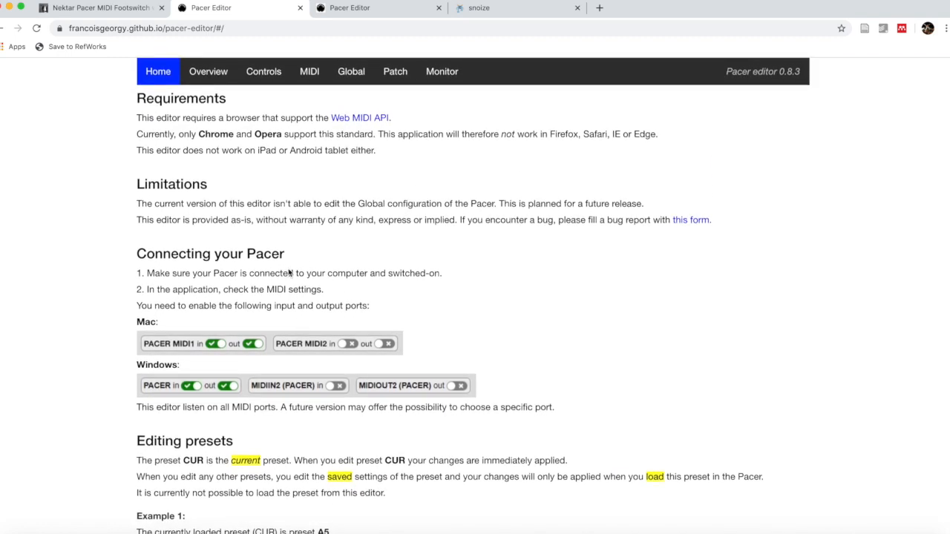
pyautogui.moveTo(297, 253)
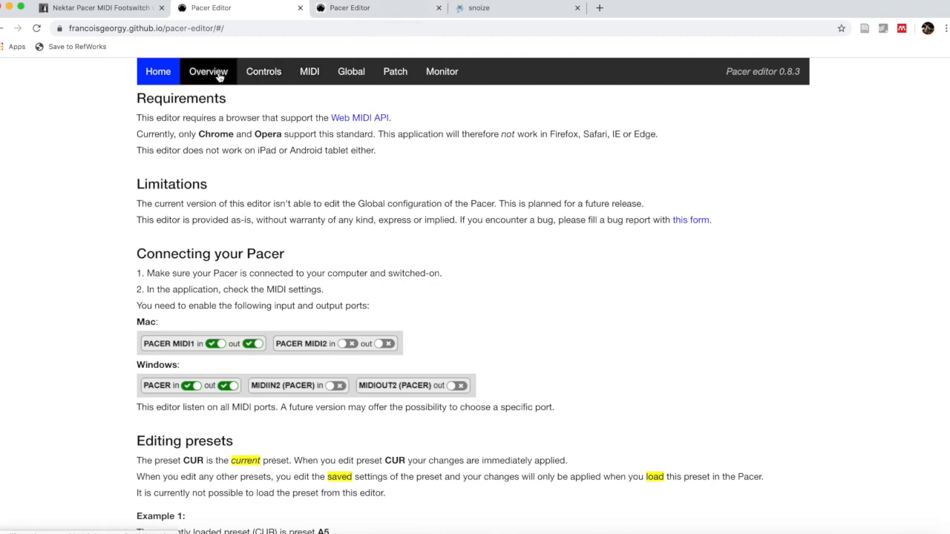
# - Show the Overview grid of preset slots and load the CUR preset from the Pacer
pyautogui.click(208, 71)
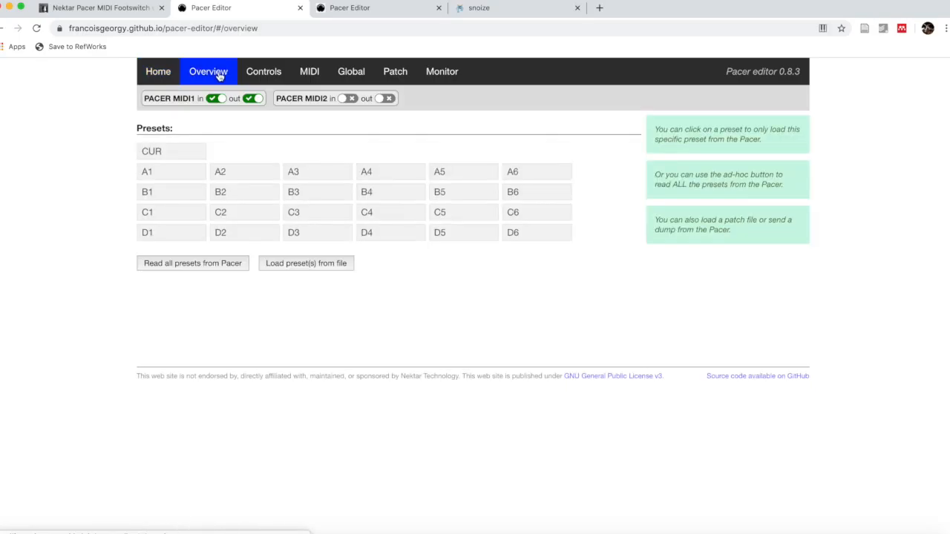
pyautogui.click(171, 151)
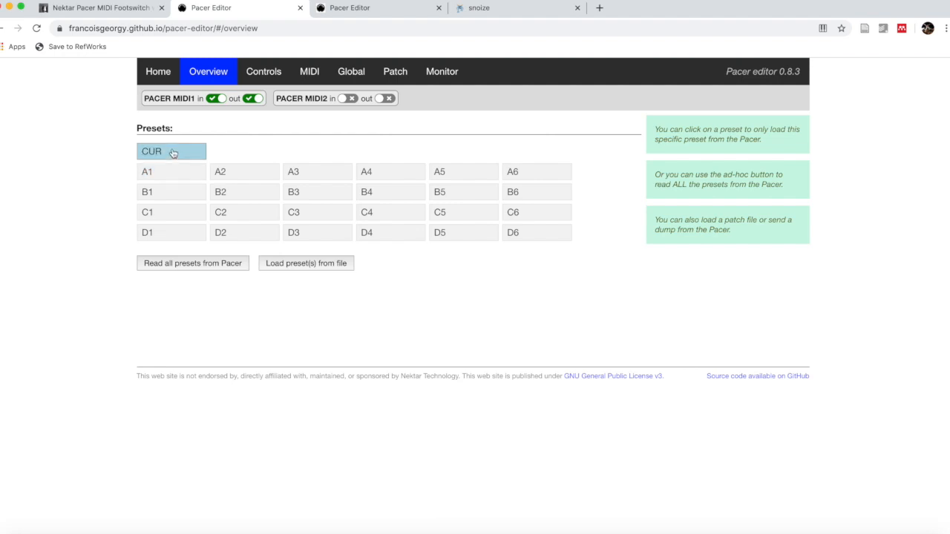
pyautogui.click(318, 173)
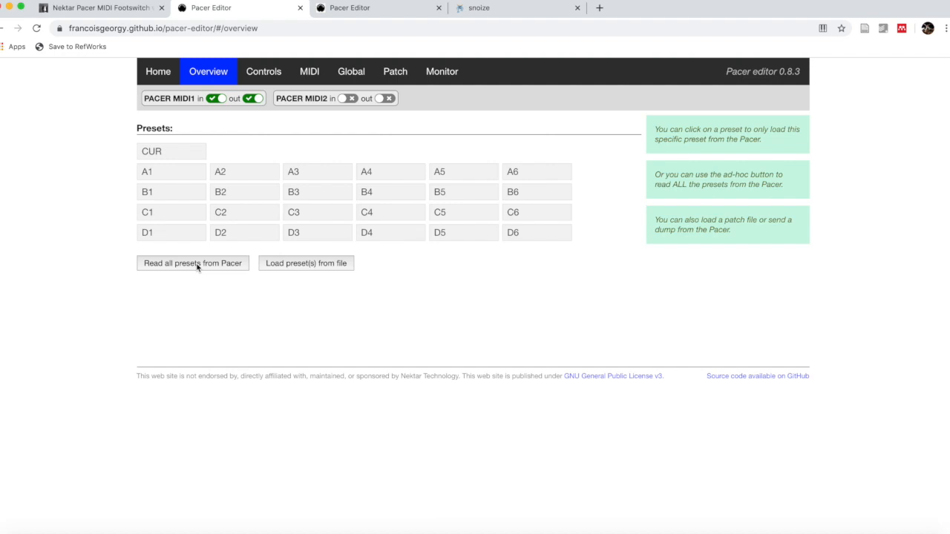
# - Read all presets from the connected Pacer, then return to the Nektar footswitch article
pyautogui.click(193, 263)
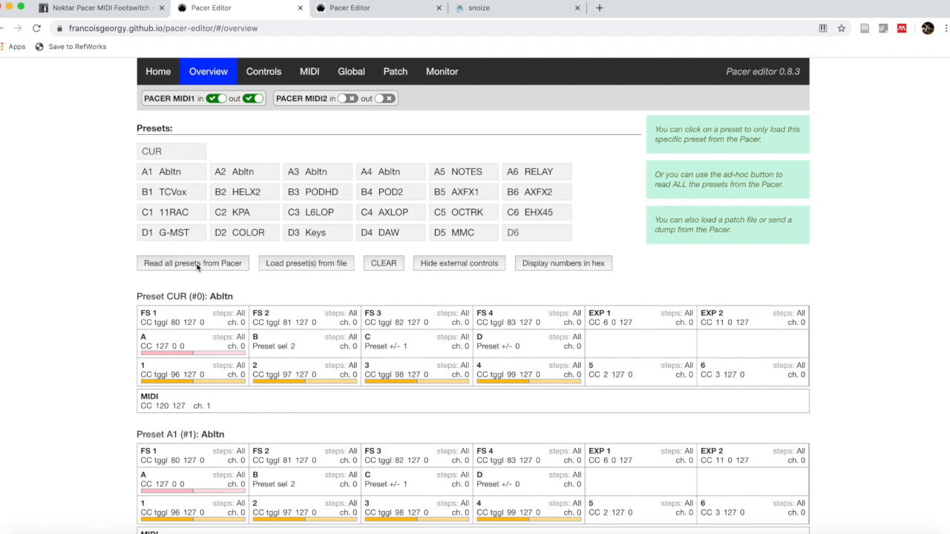
pyautogui.click(171, 173)
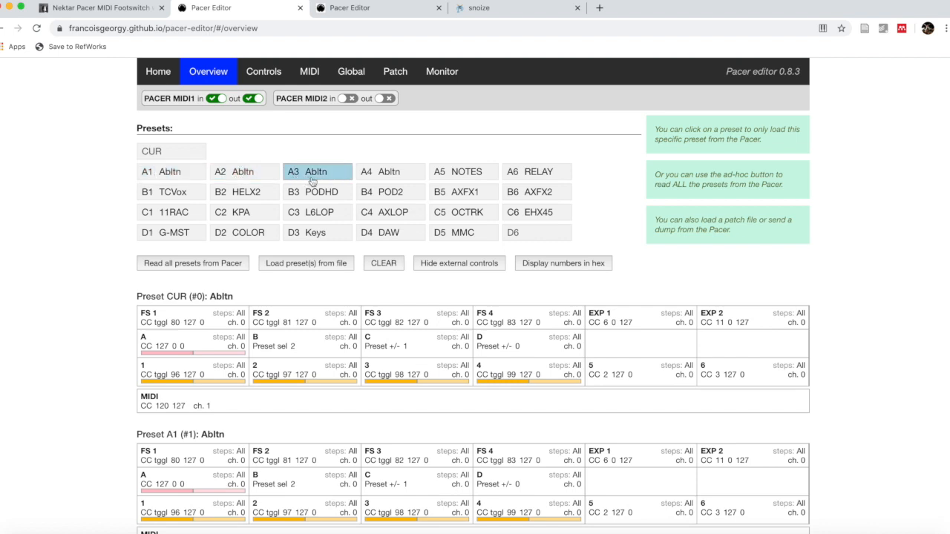
pyautogui.click(463, 173)
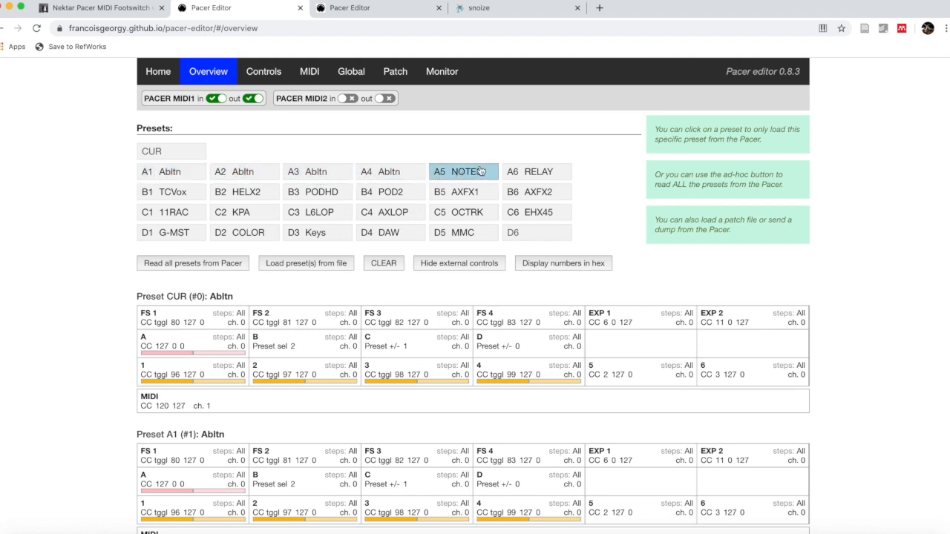
pyautogui.click(97, 8)
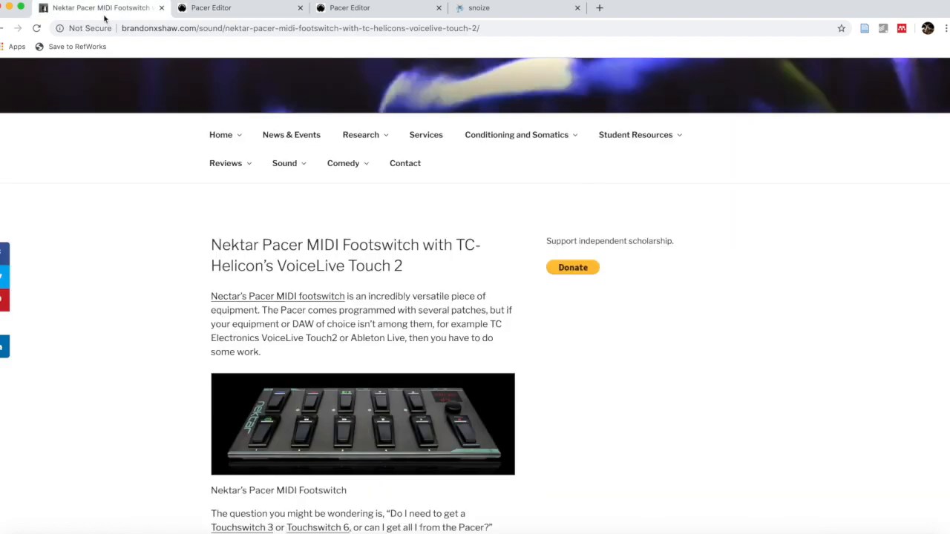
pyautogui.moveTo(158, 41)
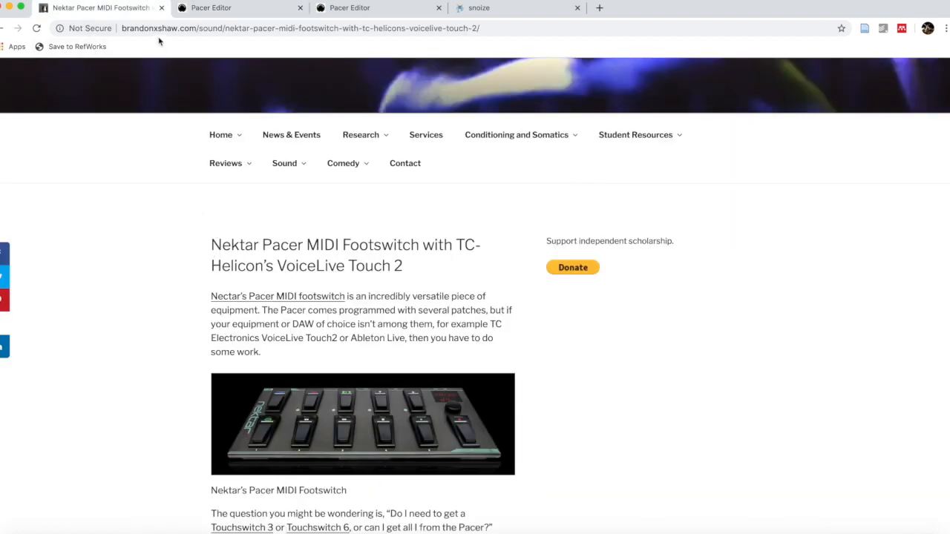
pyautogui.moveTo(210, 52)
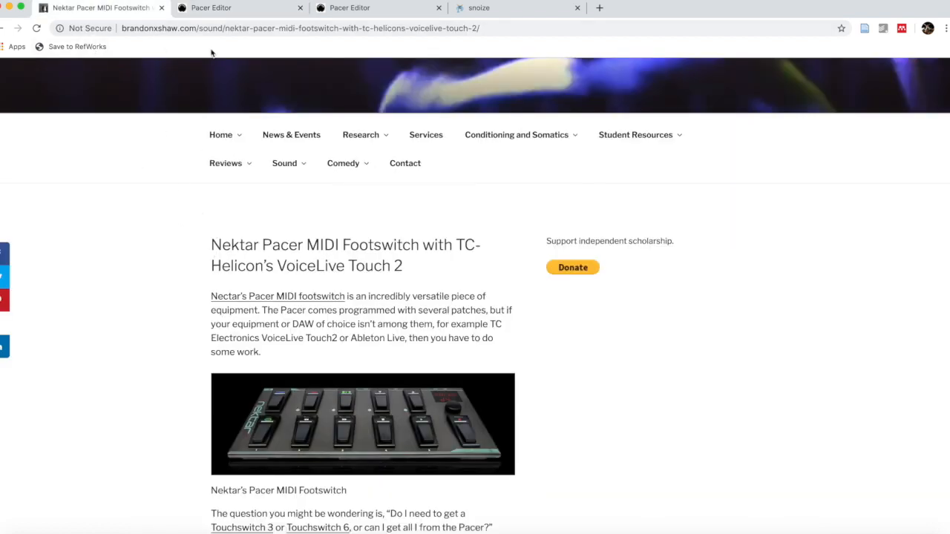
pyautogui.click(285, 162)
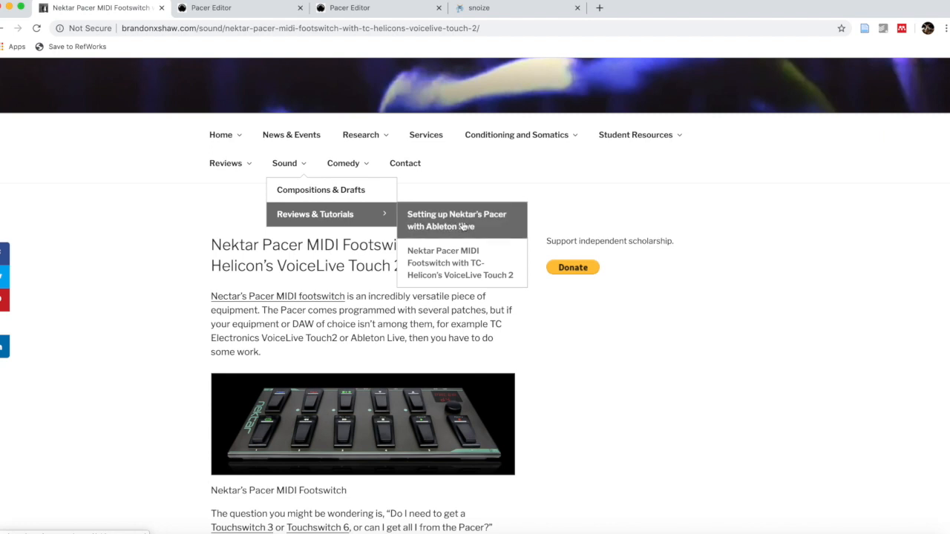
pyautogui.click(456, 220)
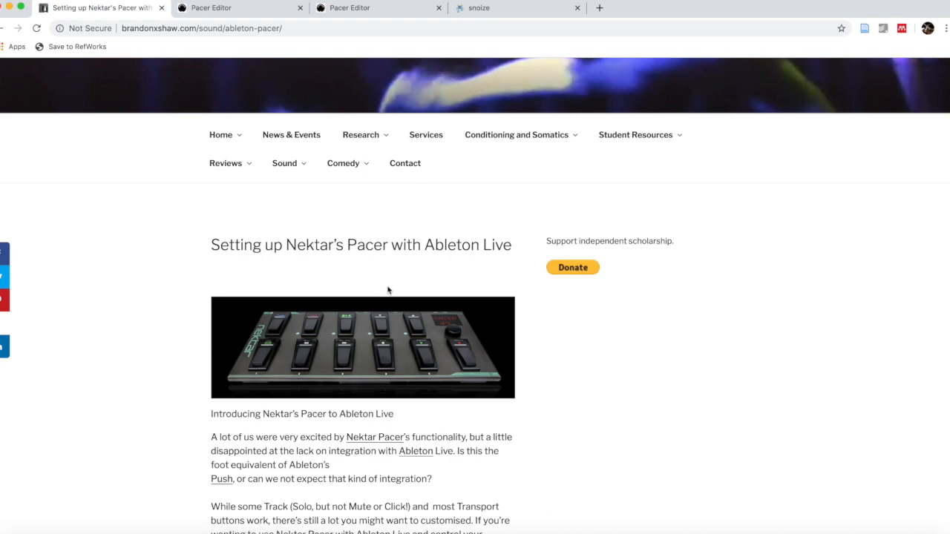
pyautogui.scroll(-3)
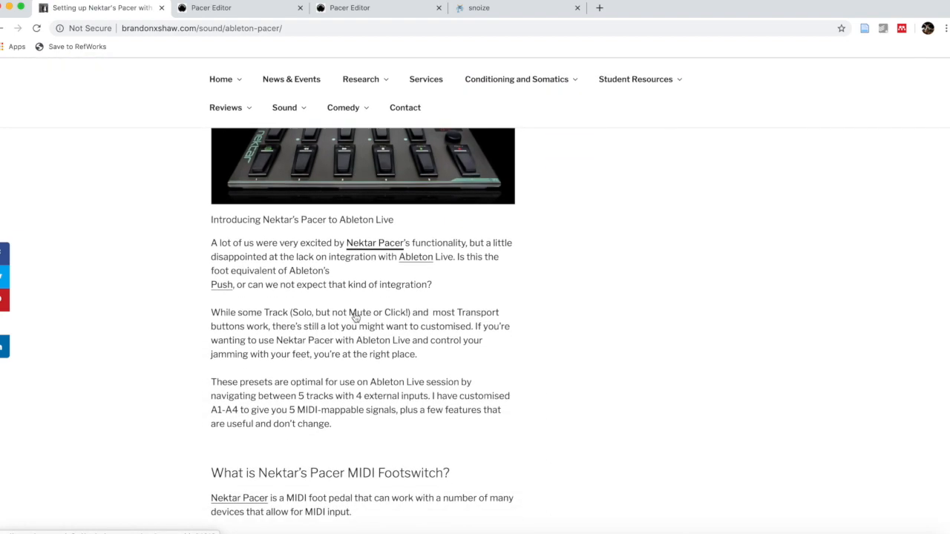
pyautogui.scroll(-3)
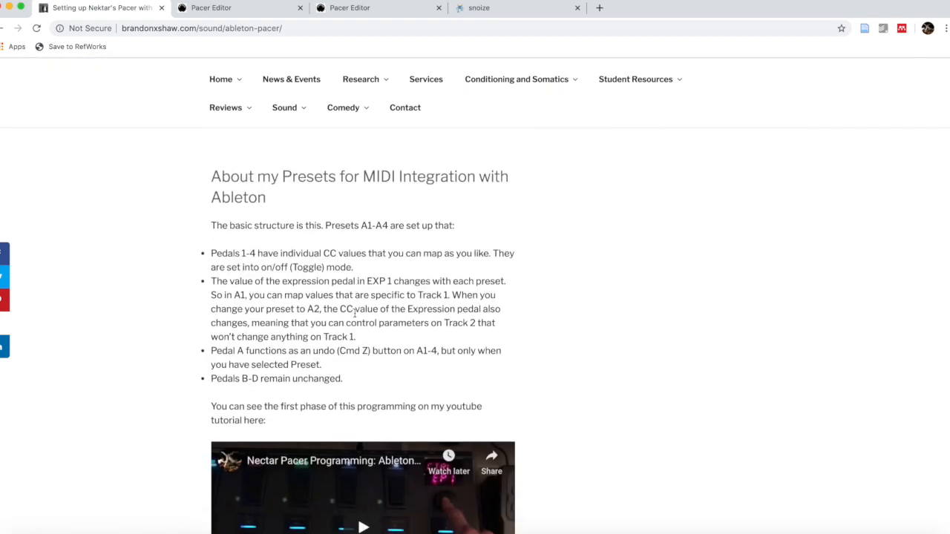
pyautogui.scroll(-3)
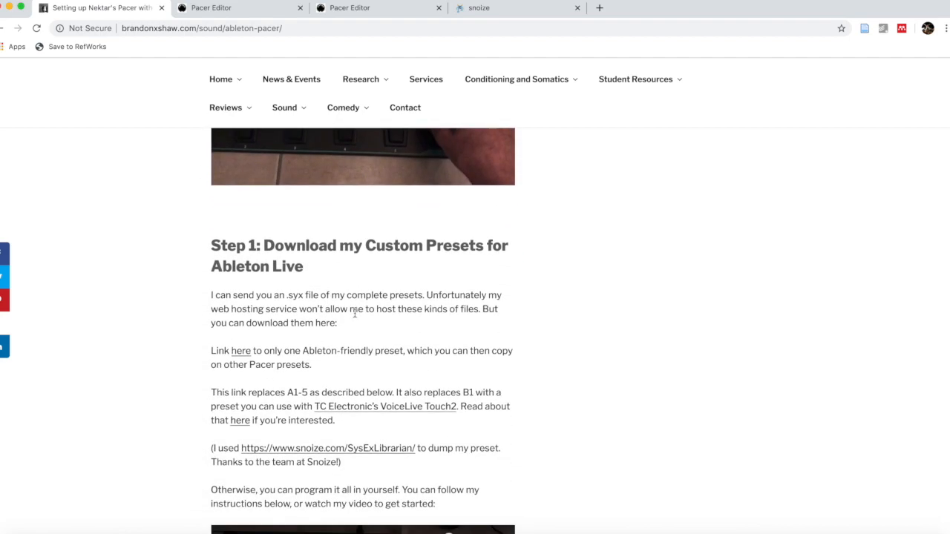
pyautogui.scroll(-3)
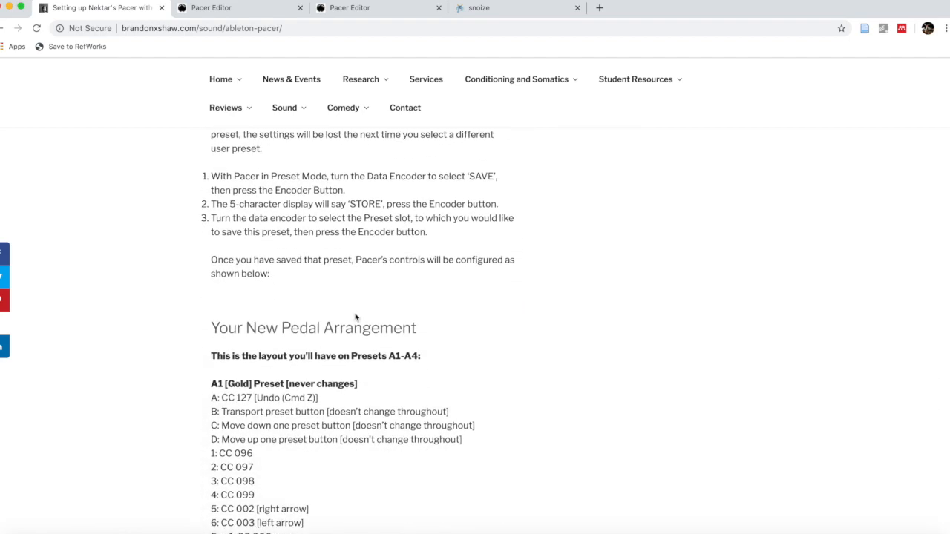
pyautogui.scroll(3)
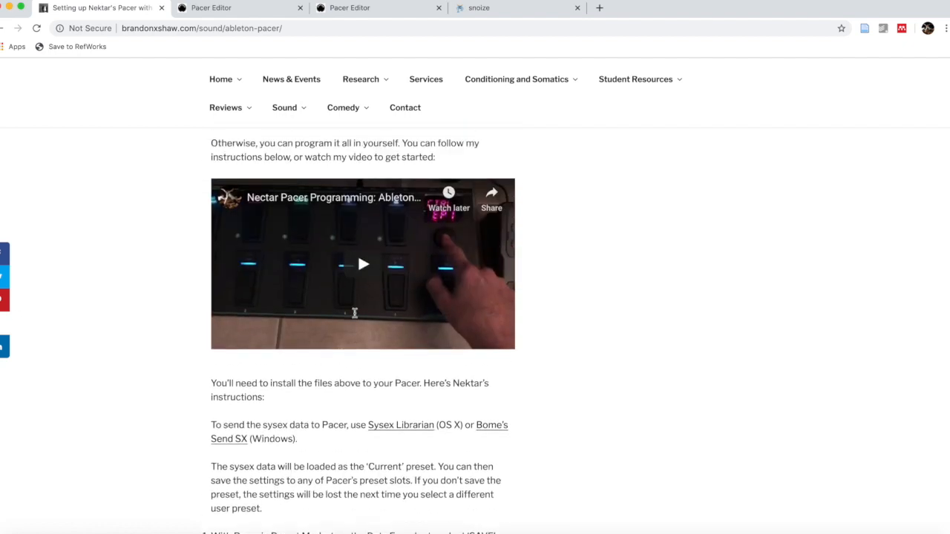
pyautogui.scroll(3)
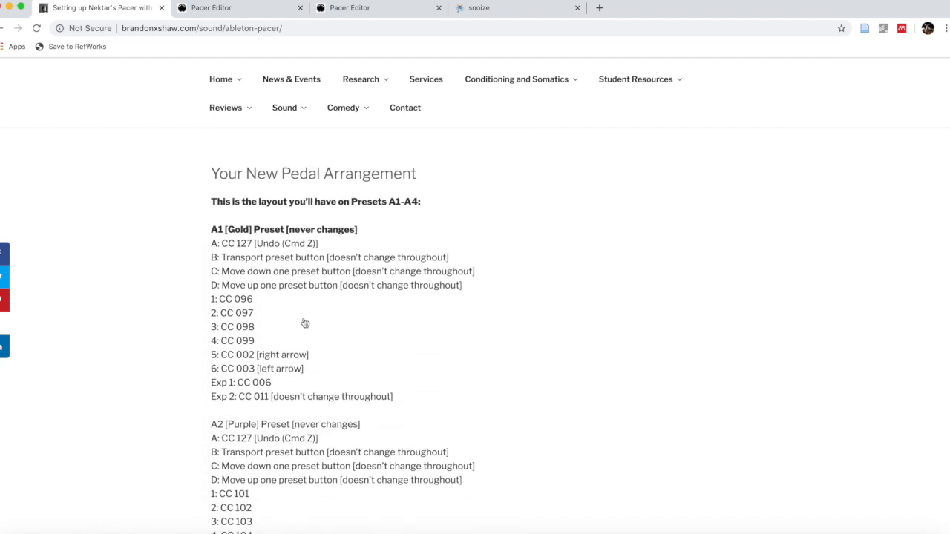
pyautogui.scroll(-3)
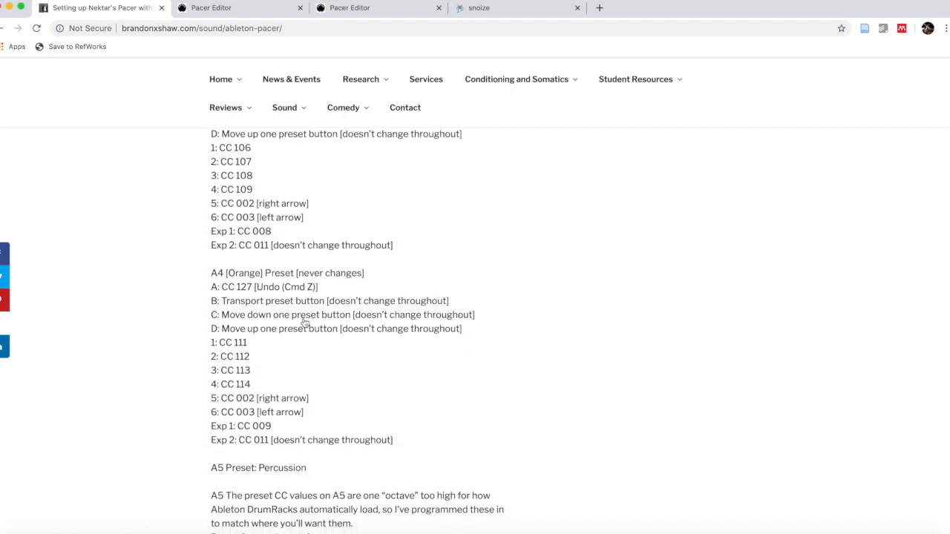
pyautogui.scroll(-3)
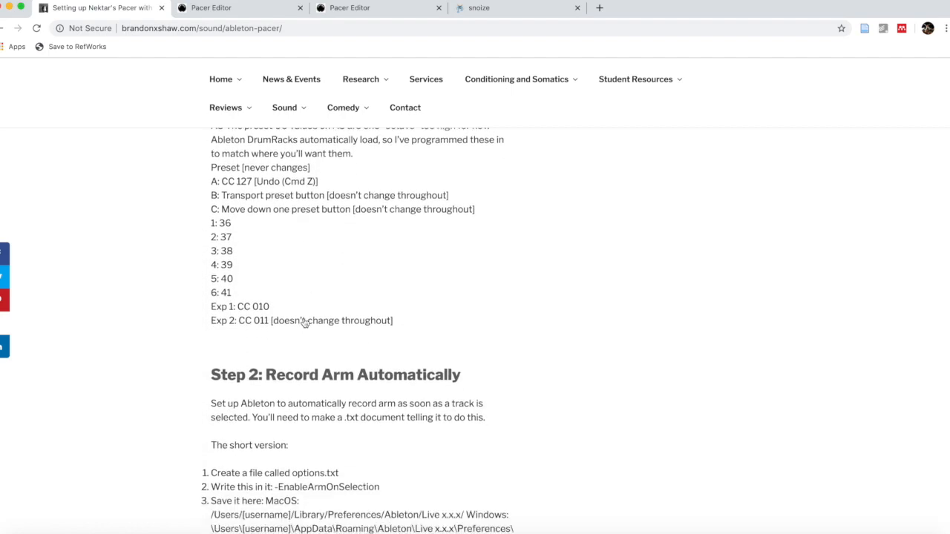
pyautogui.scroll(-3)
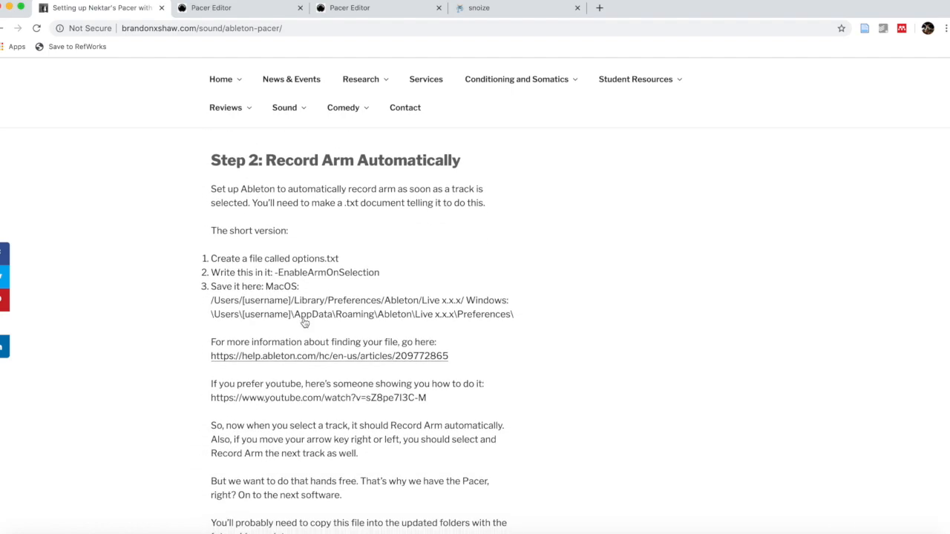
pyautogui.scroll(-3)
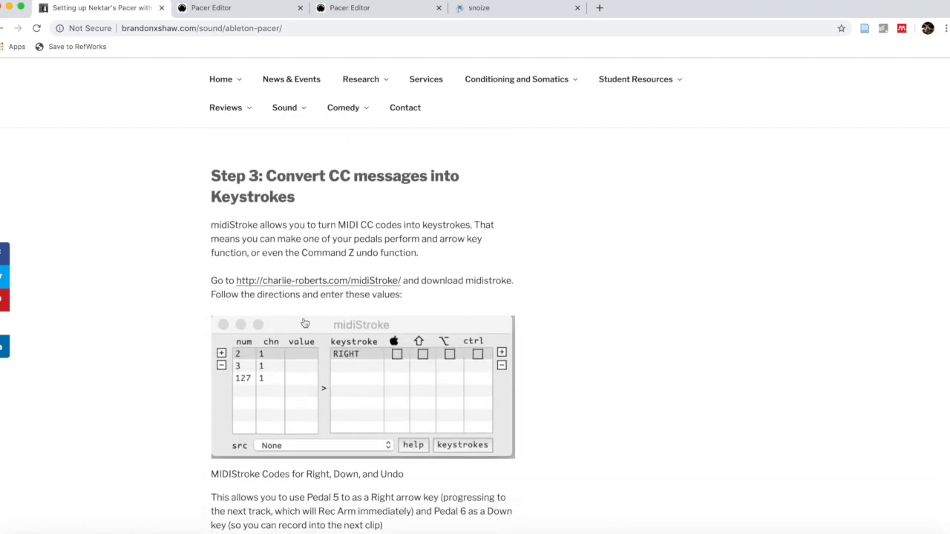
pyautogui.scroll(-3)
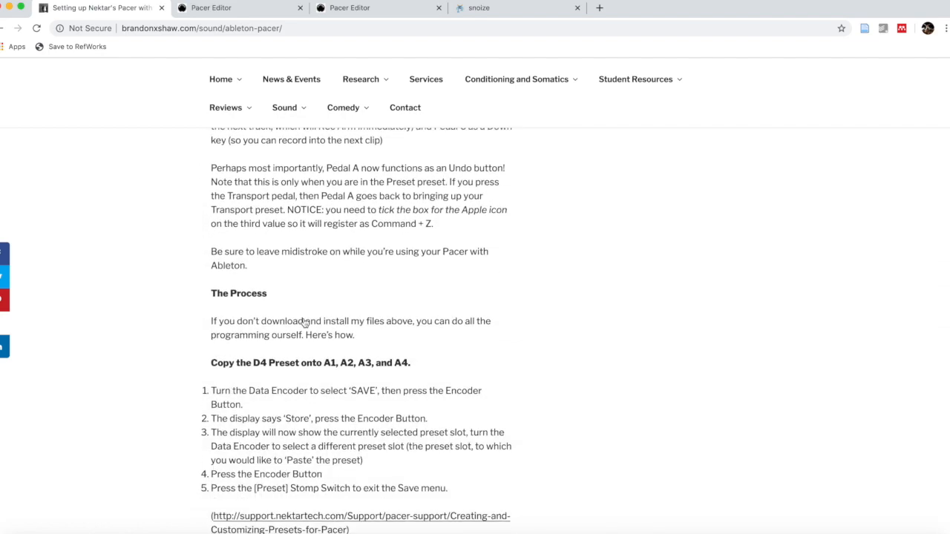
pyautogui.scroll(-3)
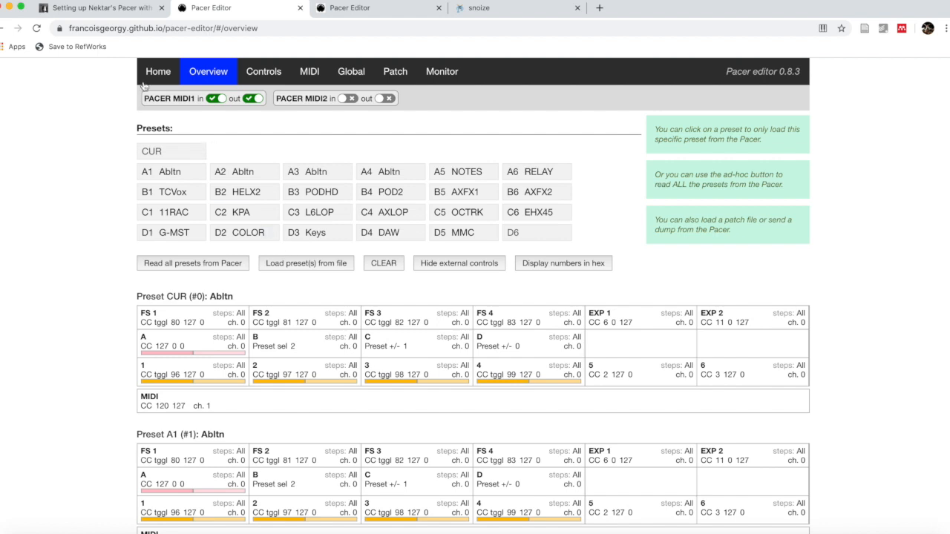
pyautogui.moveTo(116, 38)
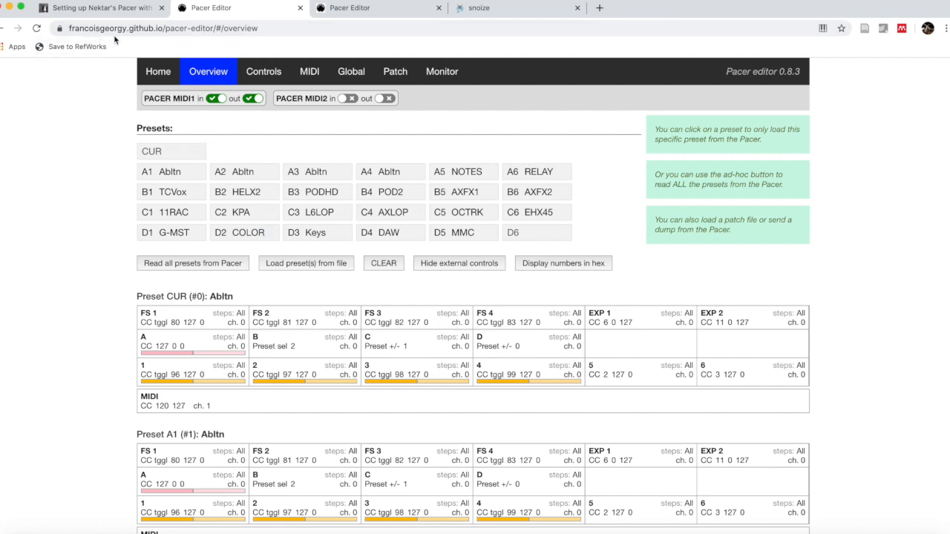
pyautogui.moveTo(156, 42)
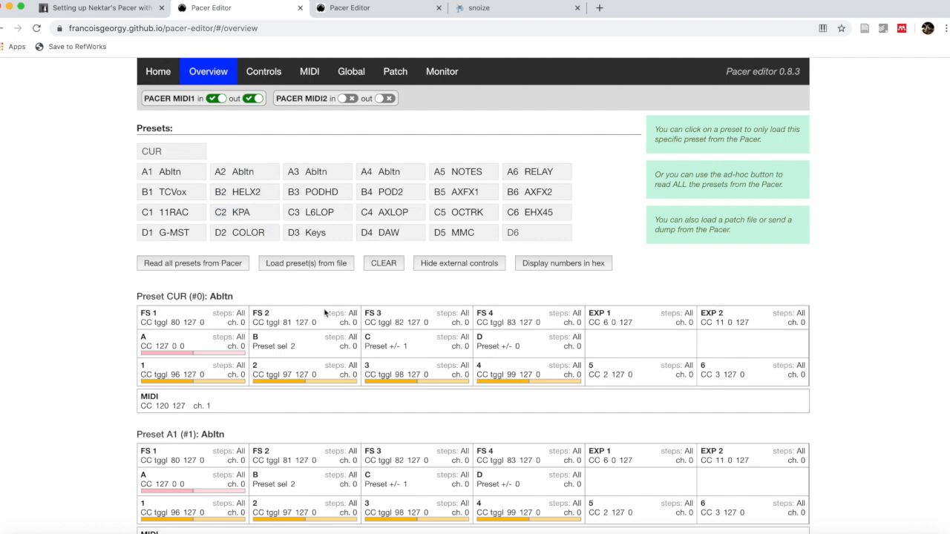
# - Scroll through the Overview's preset control listings alongside the live Pacer view showing A1 'Abltn'
pyautogui.scroll(-3)
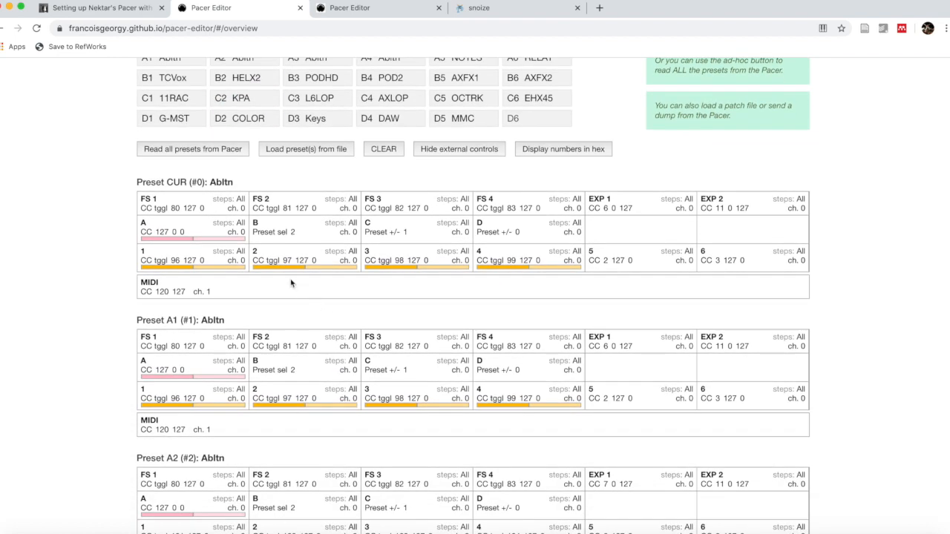
pyautogui.moveTo(165, 172)
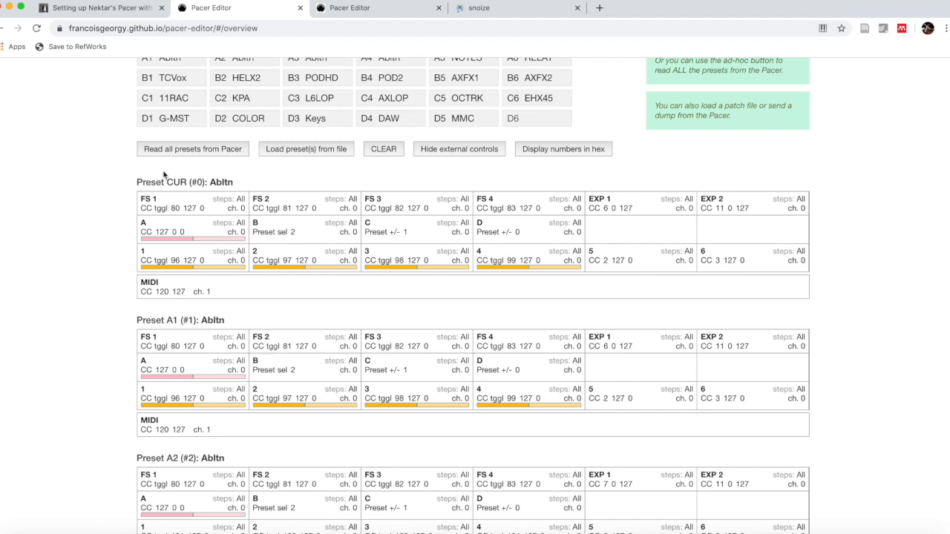
pyautogui.moveTo(165, 180)
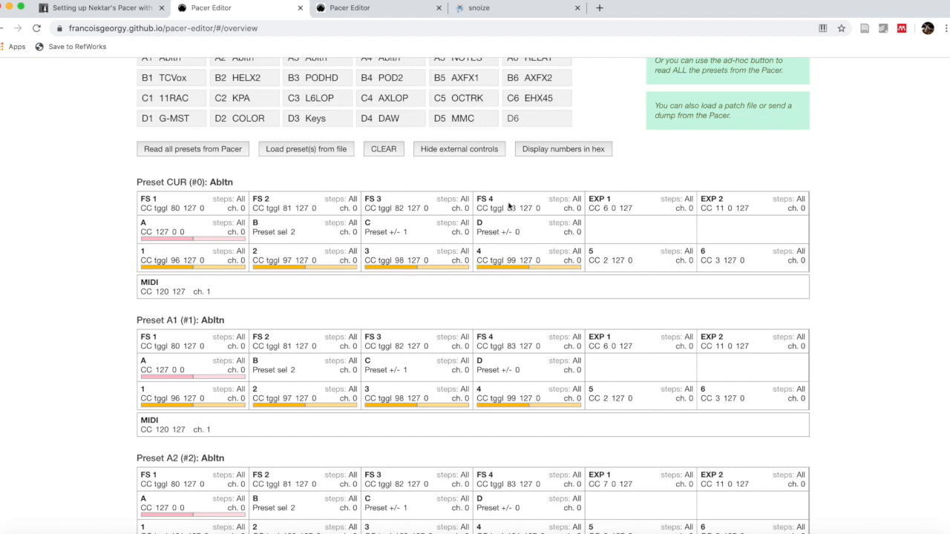
pyautogui.moveTo(733, 207)
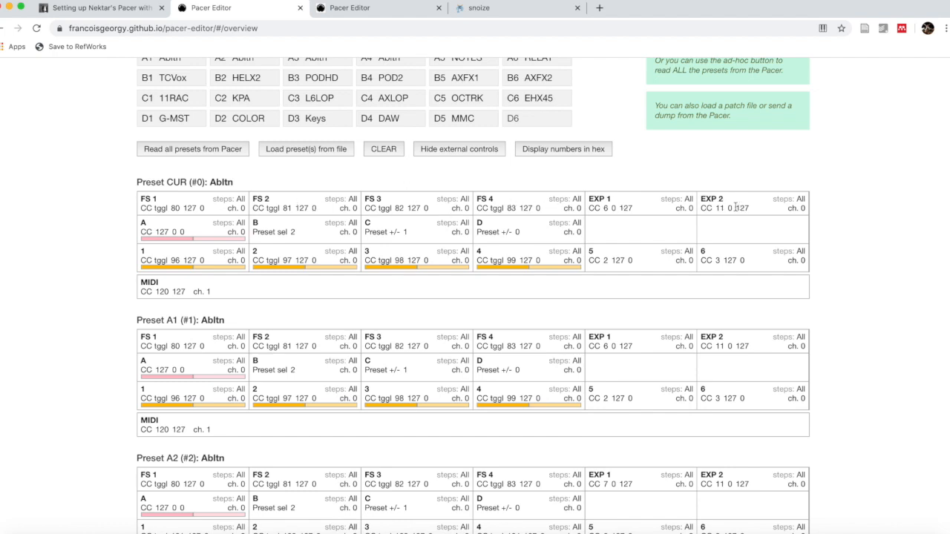
pyautogui.moveTo(267, 224)
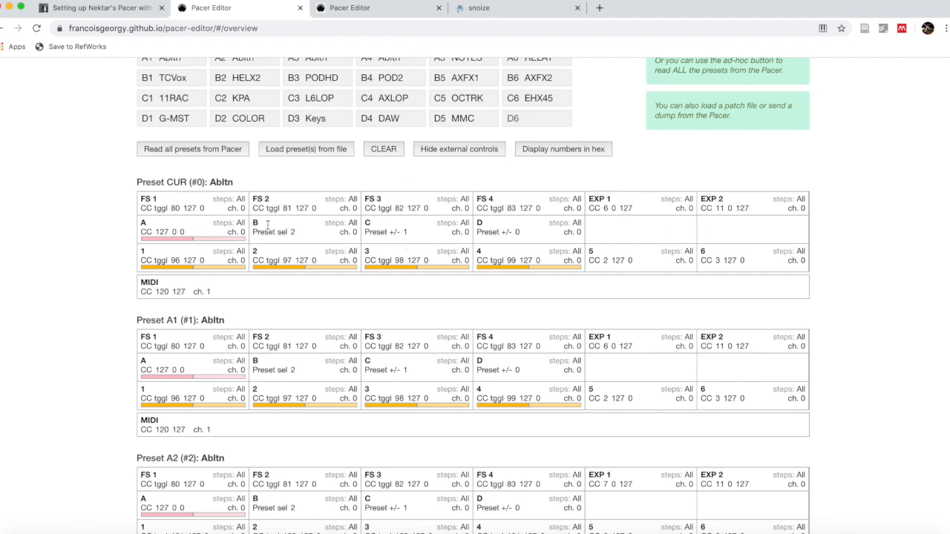
pyautogui.moveTo(512, 255)
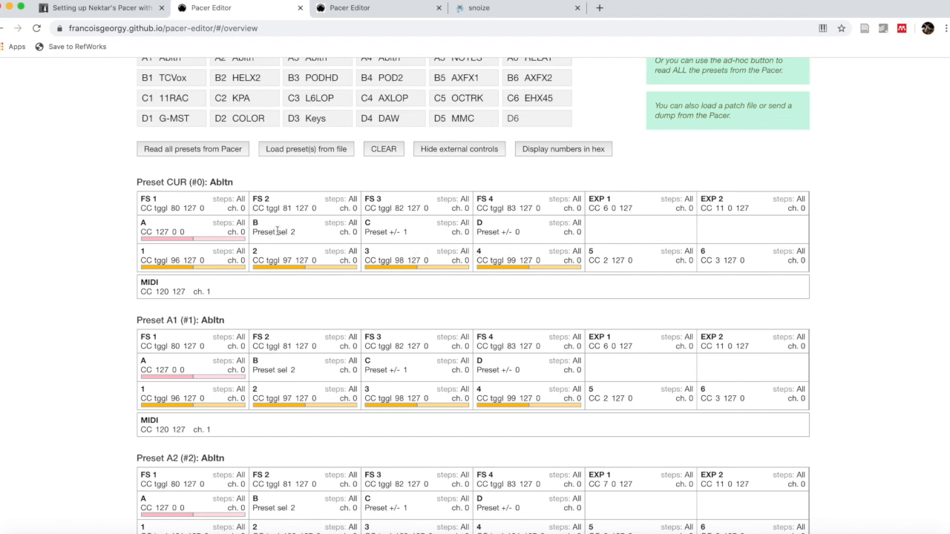
pyautogui.moveTo(371, 244)
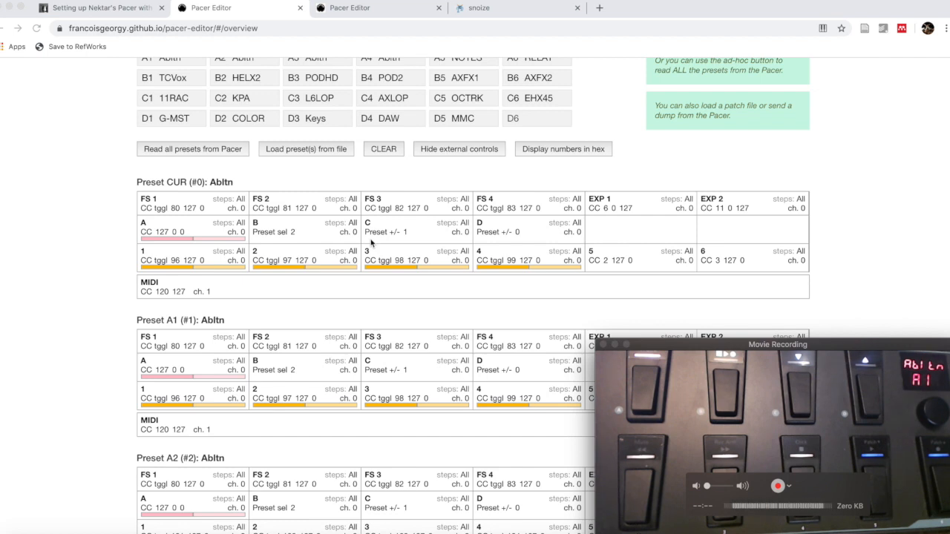
pyautogui.moveTo(143, 304)
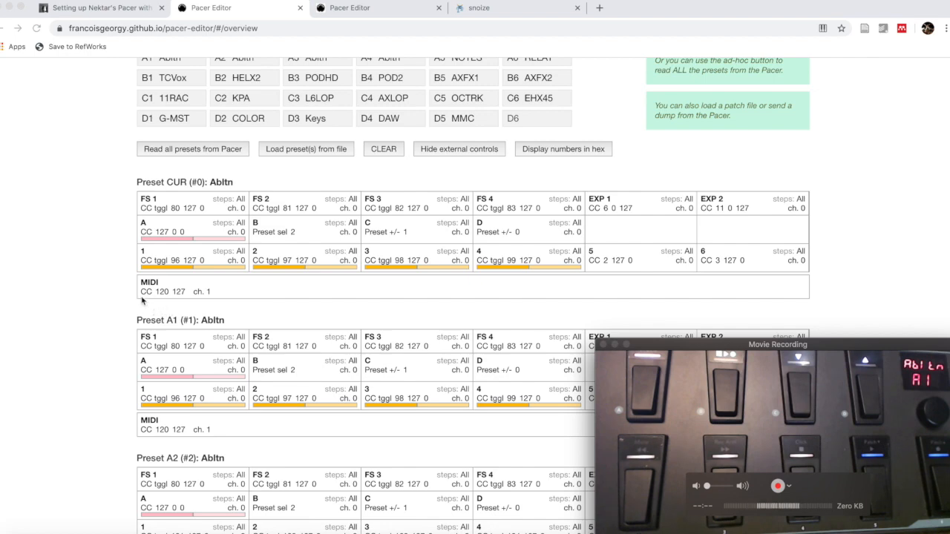
pyautogui.scroll(3)
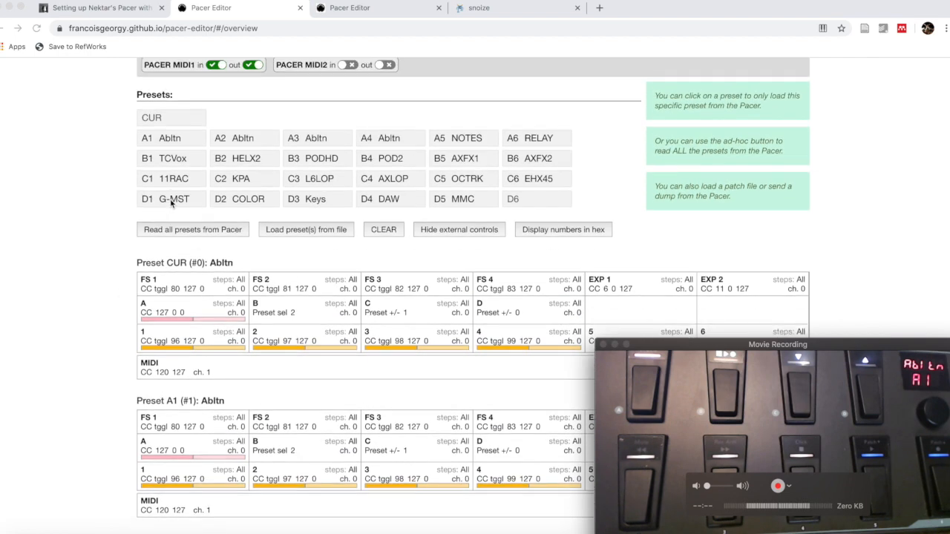
pyautogui.scroll(3)
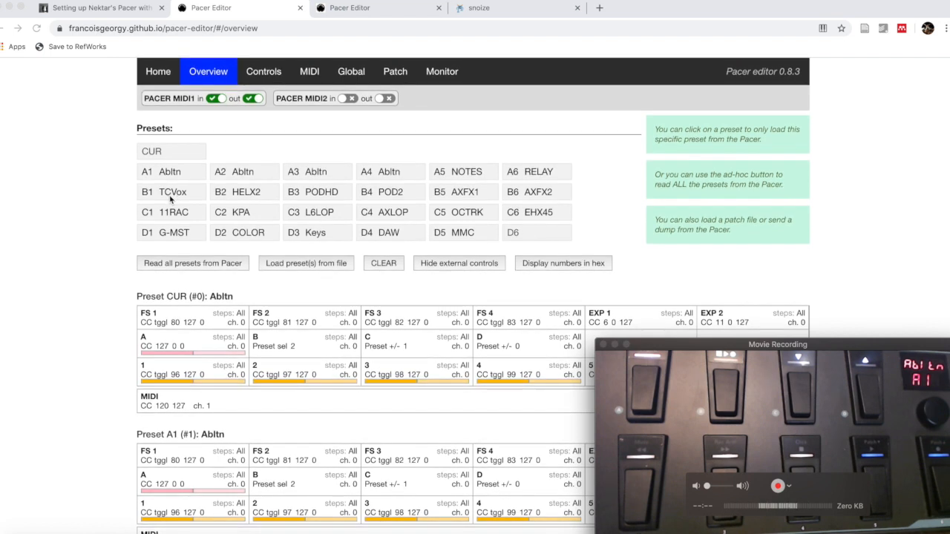
pyautogui.moveTo(250, 267)
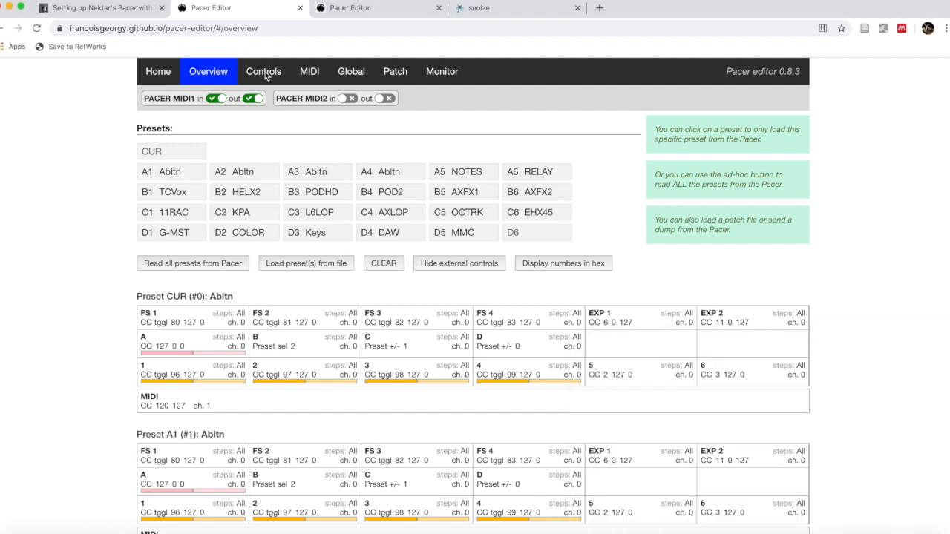
# - On the Controls page, load preset A1 'Abltn' and show footswitch 5's step settings
pyautogui.click(264, 72)
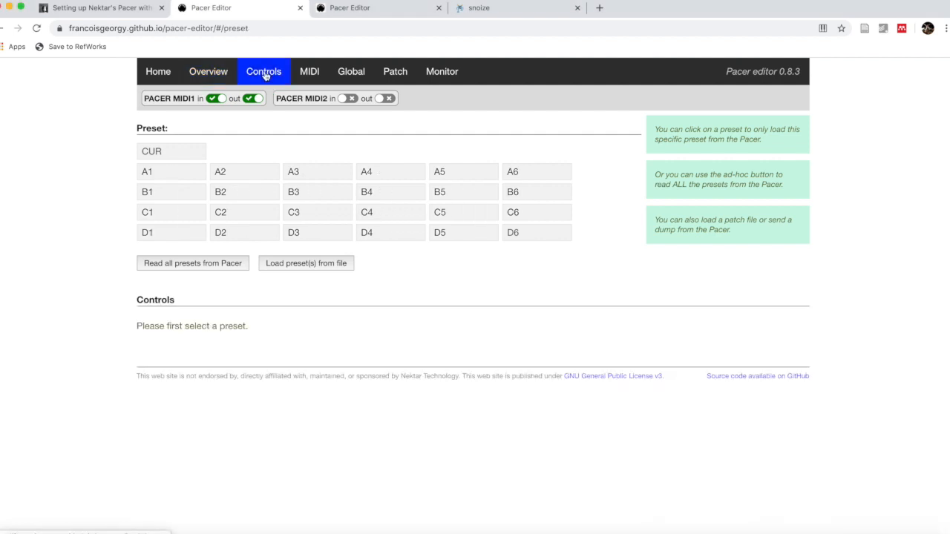
pyautogui.click(170, 173)
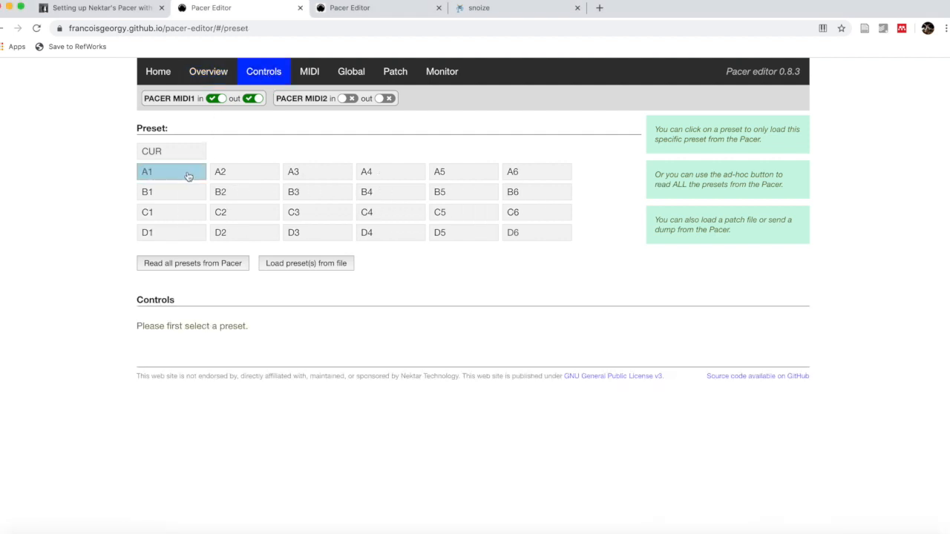
pyautogui.click(147, 172)
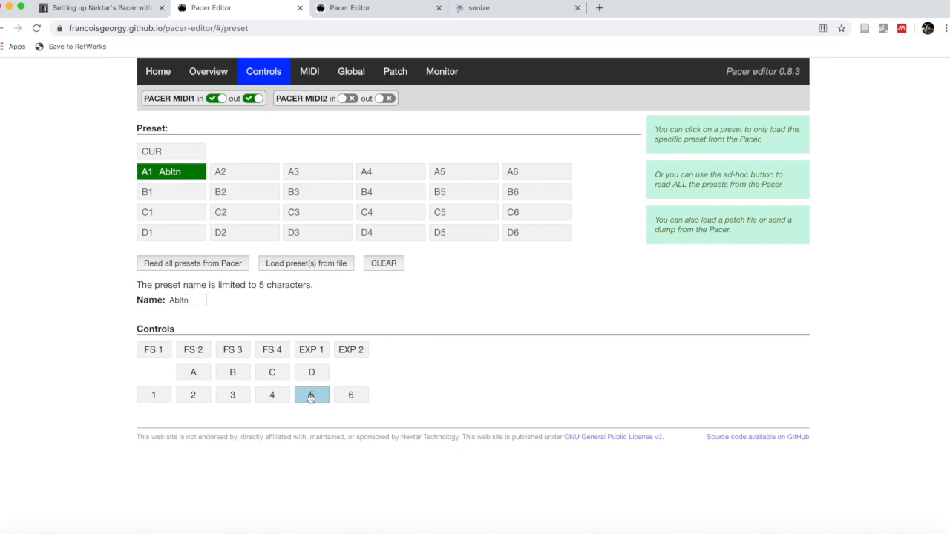
pyautogui.click(311, 395)
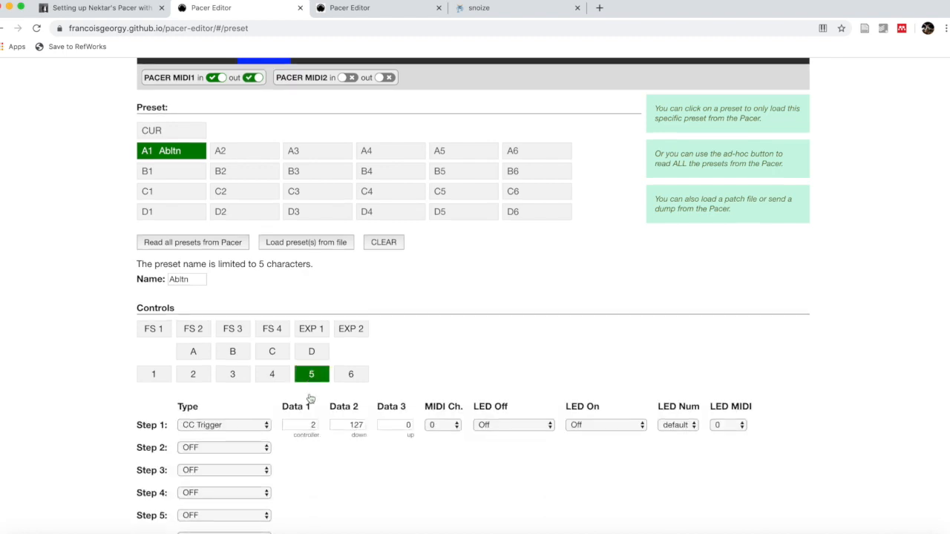
pyautogui.scroll(-3)
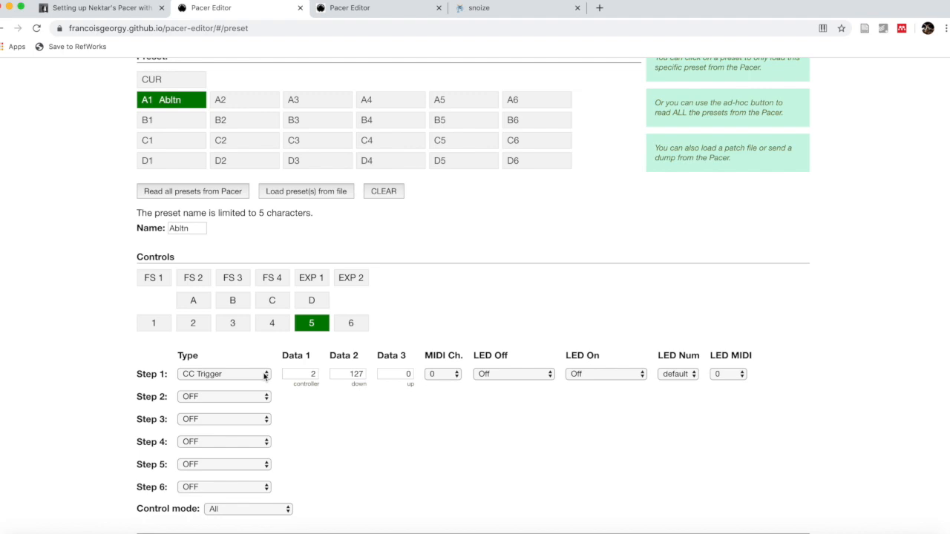
# - Change footswitch 5's step 1 message type from CC Trigger to CC Toggle
pyautogui.click(224, 374)
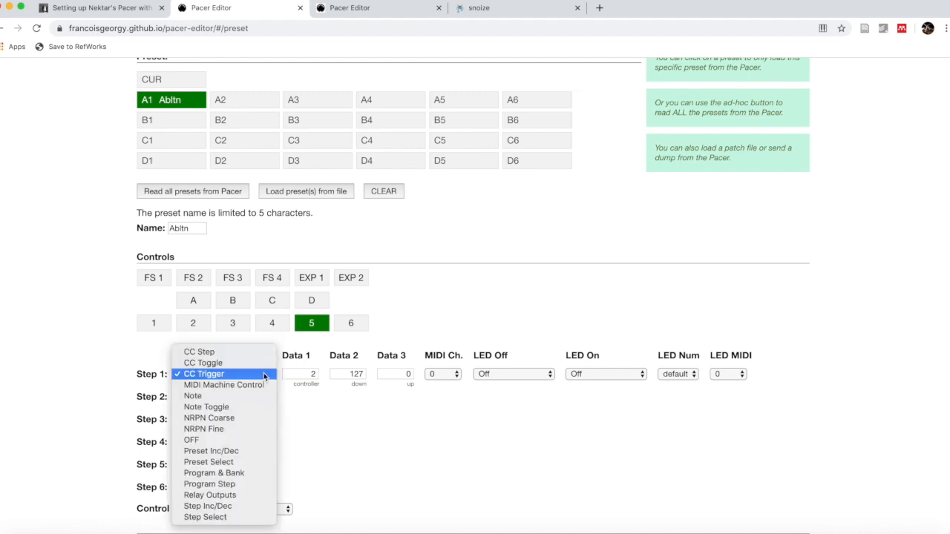
pyautogui.click(203, 362)
pyautogui.write('69')
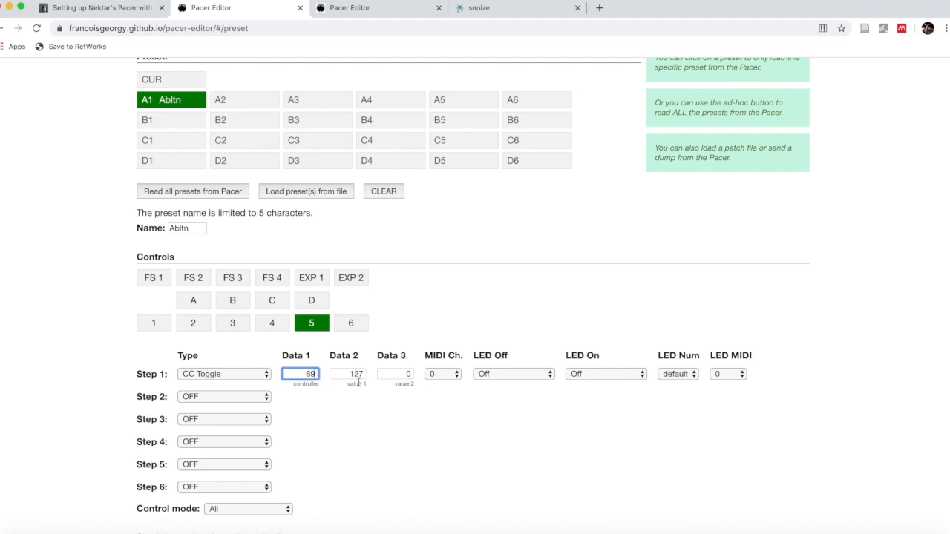
pyautogui.moveTo(351, 368)
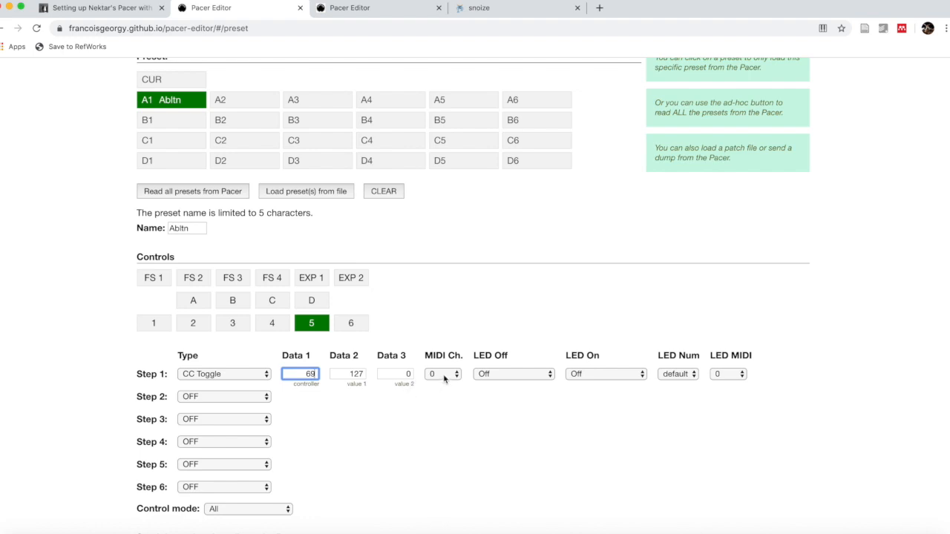
pyautogui.moveTo(523, 377)
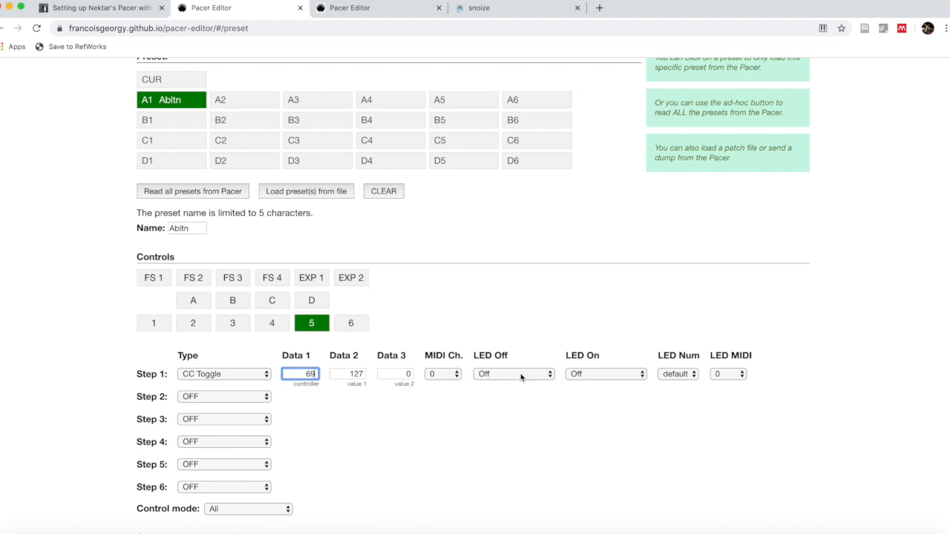
# - Set step 1's LED Off colour to 2B Dim Red and LED On to 2A Red
pyautogui.click(514, 374)
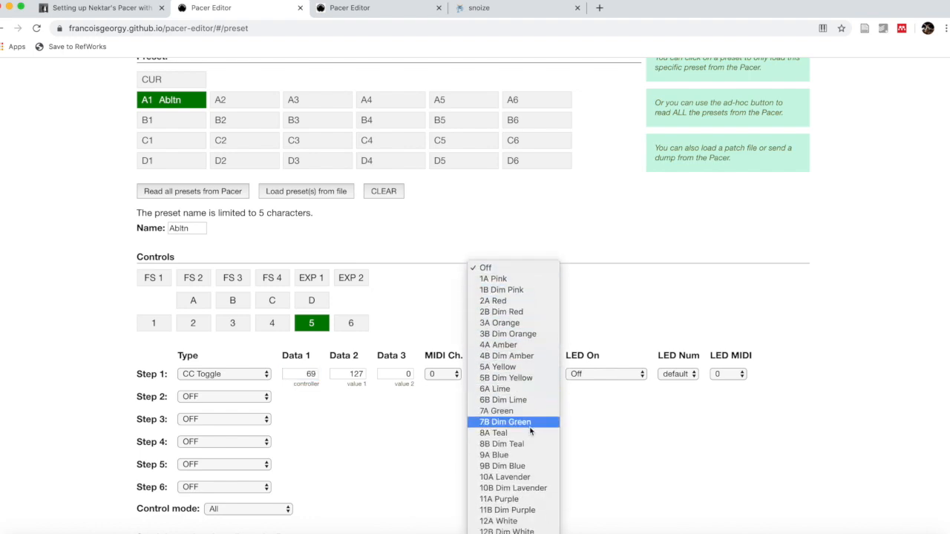
pyautogui.moveTo(514, 333)
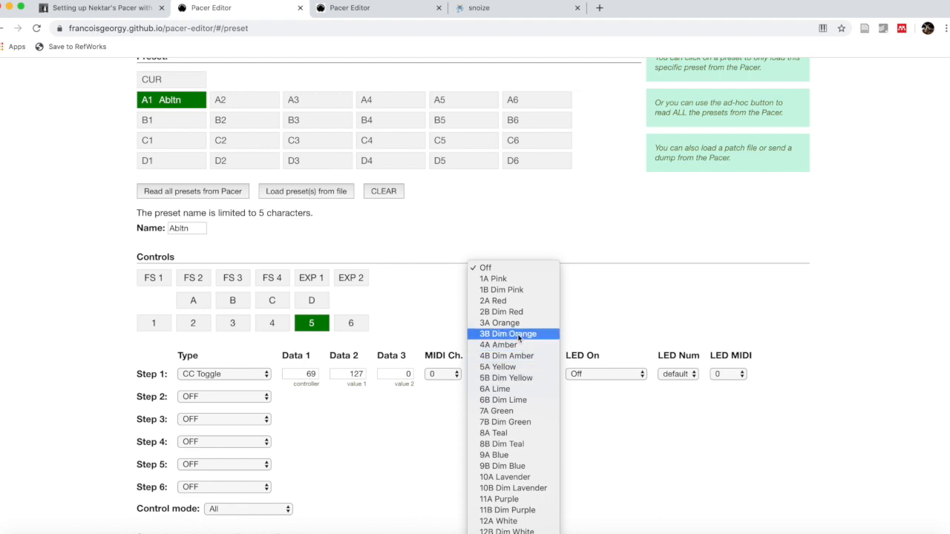
pyautogui.moveTo(501, 312)
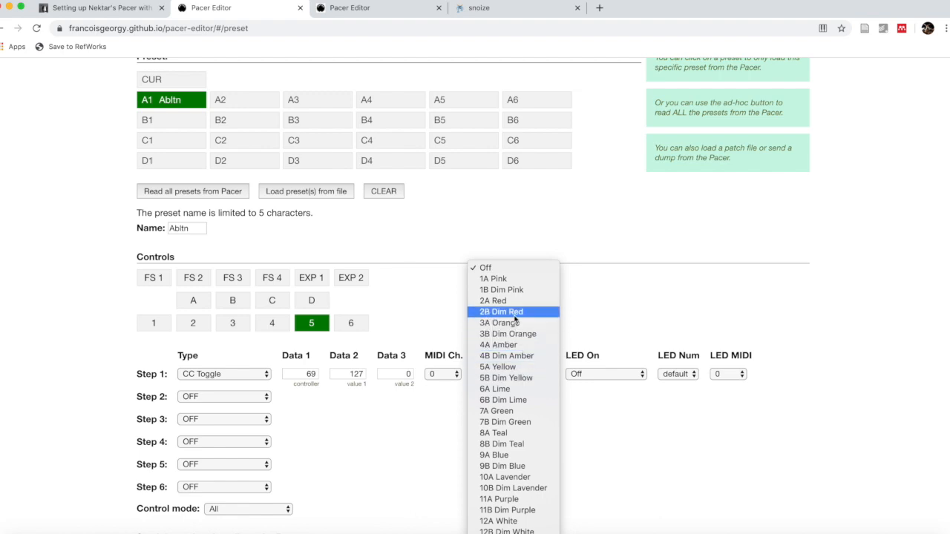
pyautogui.click(502, 312)
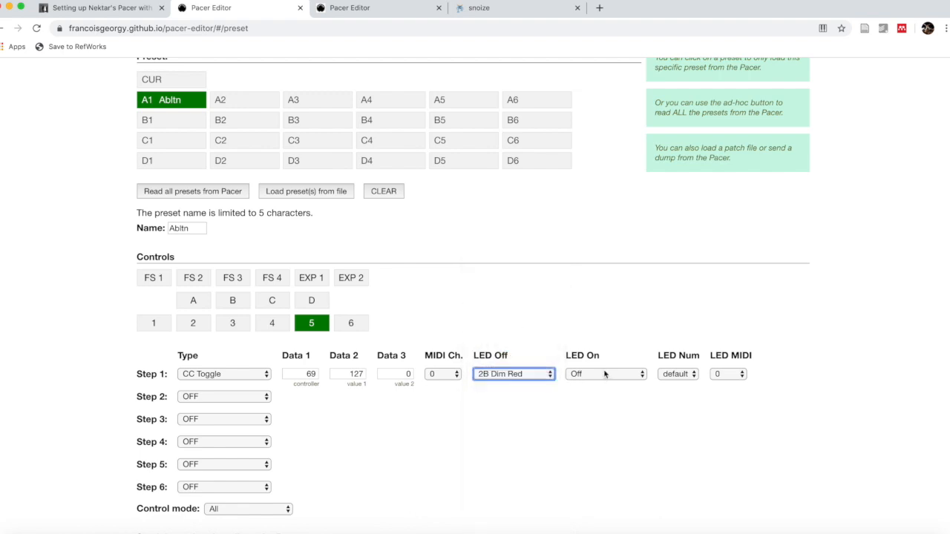
pyautogui.click(606, 374)
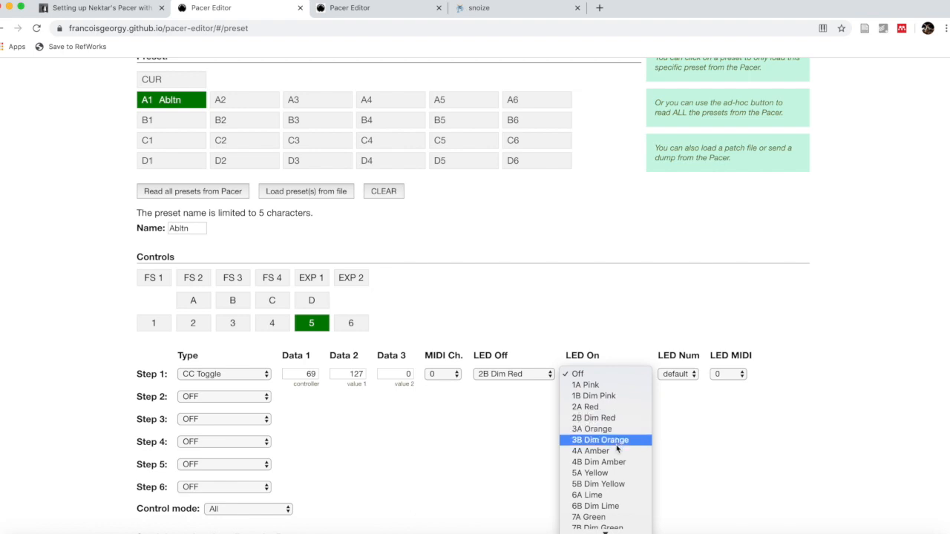
pyautogui.moveTo(606, 407)
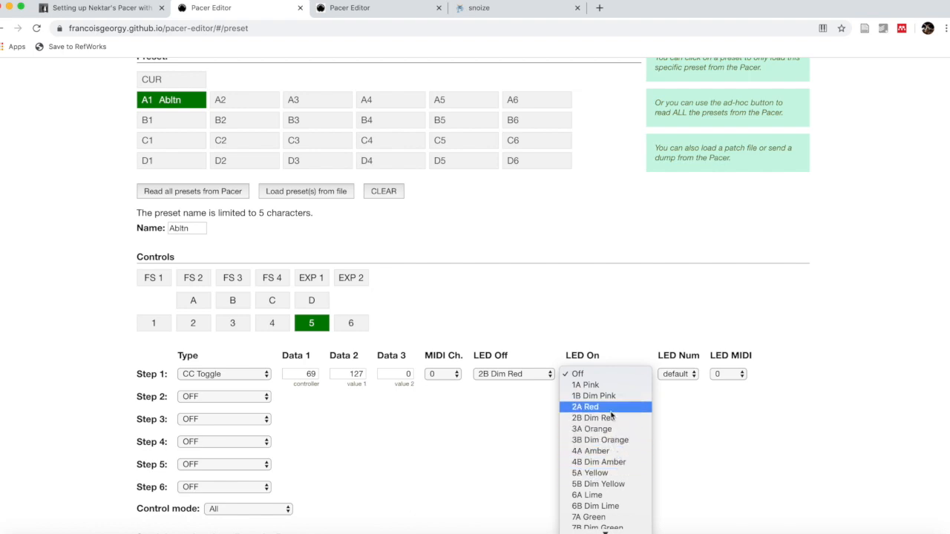
pyautogui.click(585, 407)
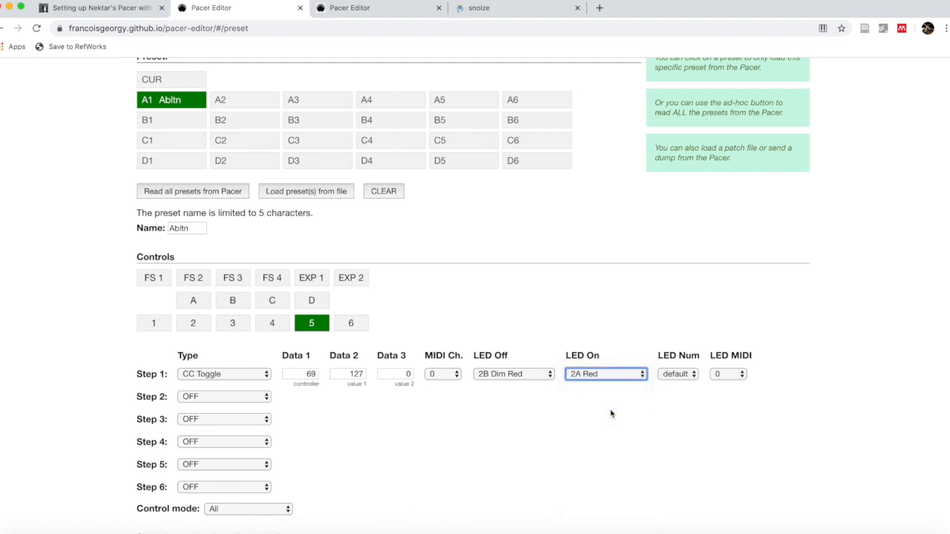
pyautogui.scroll(-3)
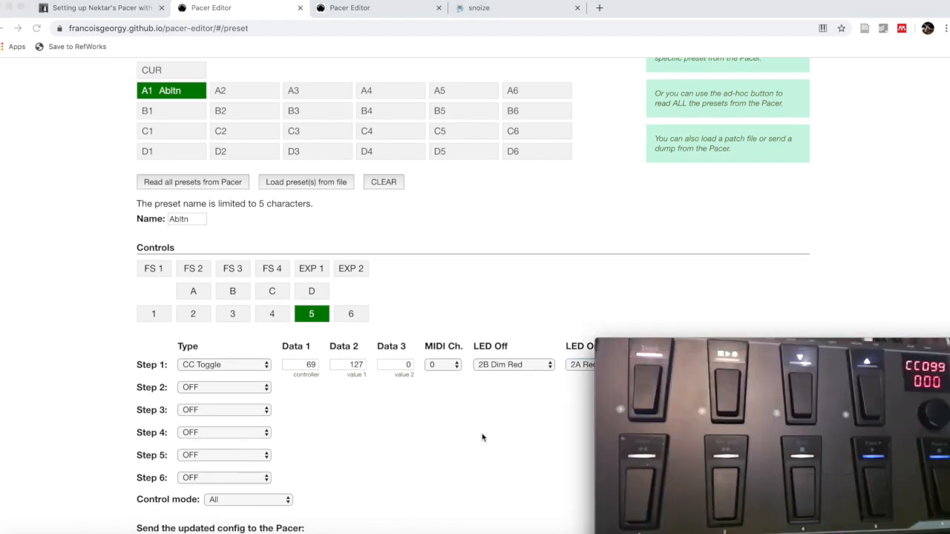
pyautogui.moveTo(463, 450)
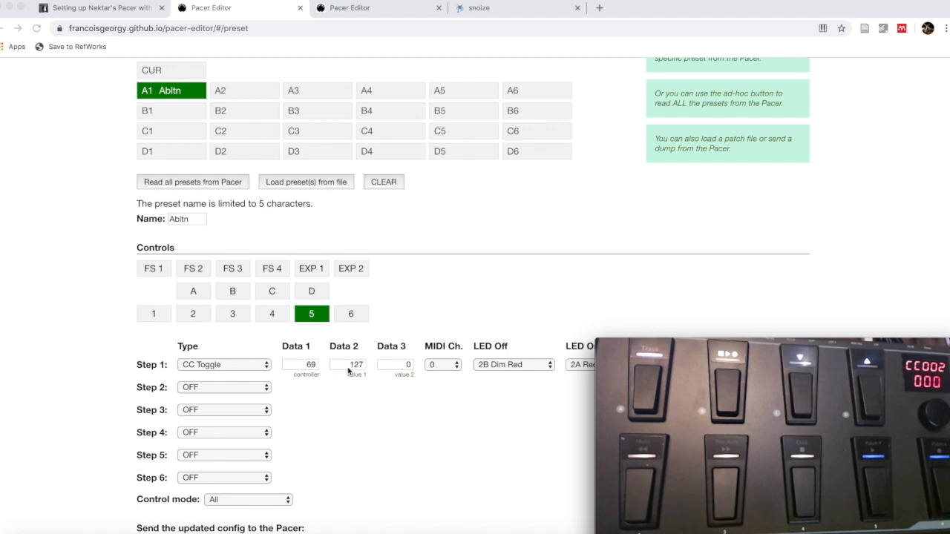
pyautogui.moveTo(337, 387)
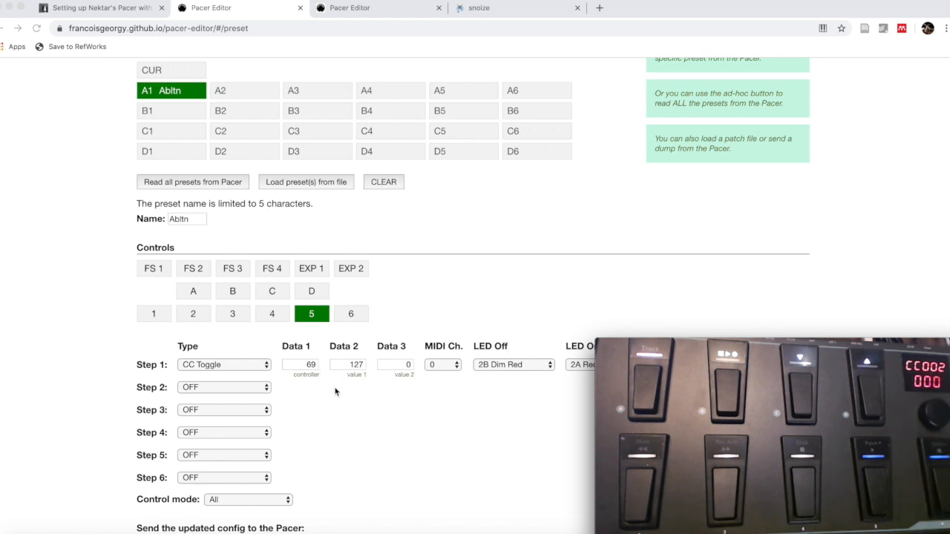
pyautogui.scroll(-3)
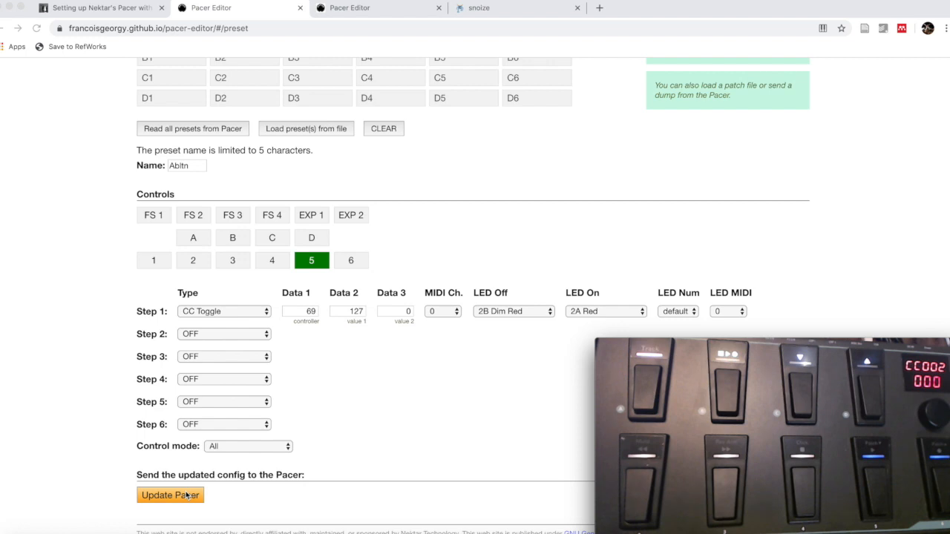
# - Write preset A1's updated control 5 settings to the device with Update Pacer
pyautogui.click(169, 496)
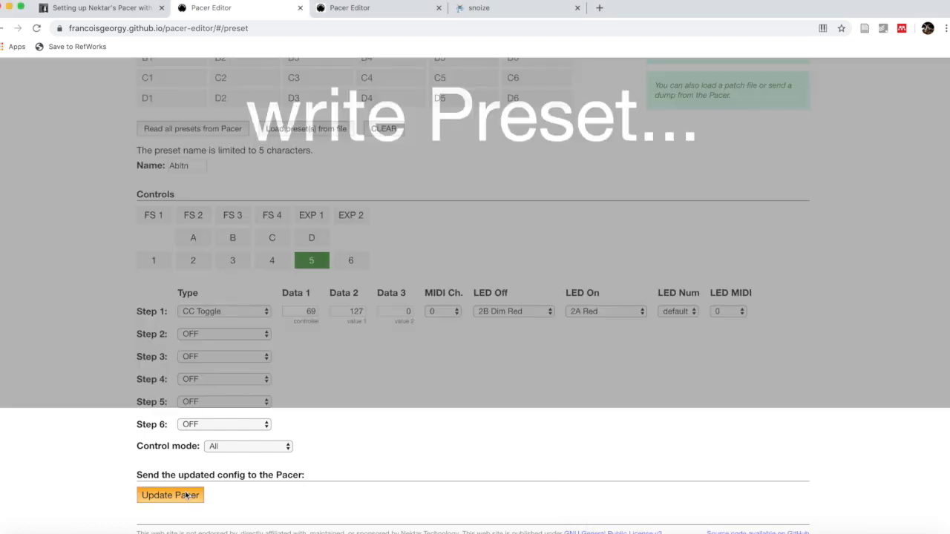
pyautogui.click(169, 496)
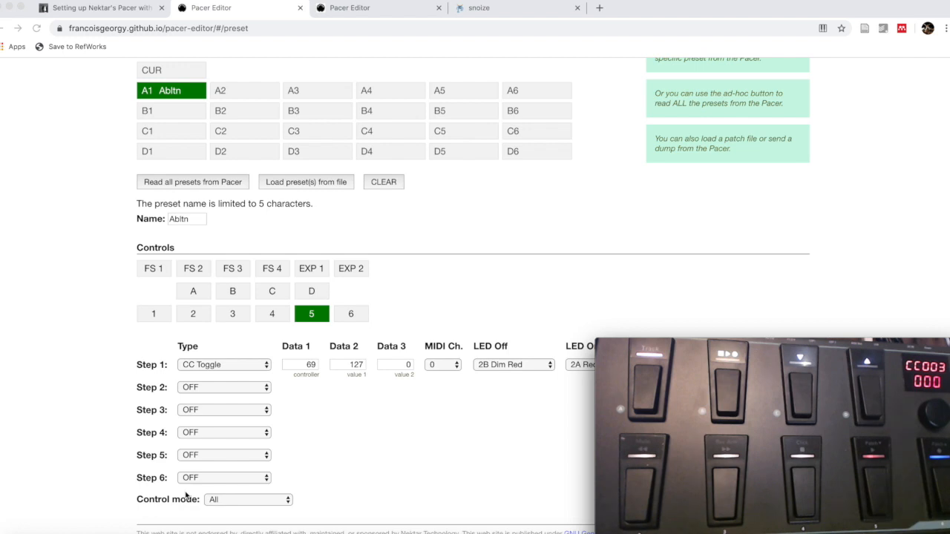
pyautogui.moveTo(222, 484)
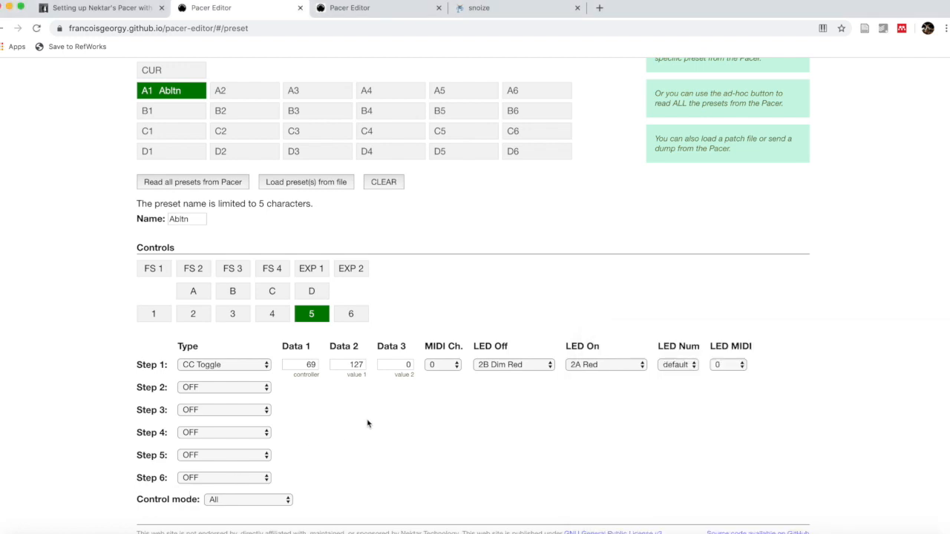
pyautogui.moveTo(406, 362)
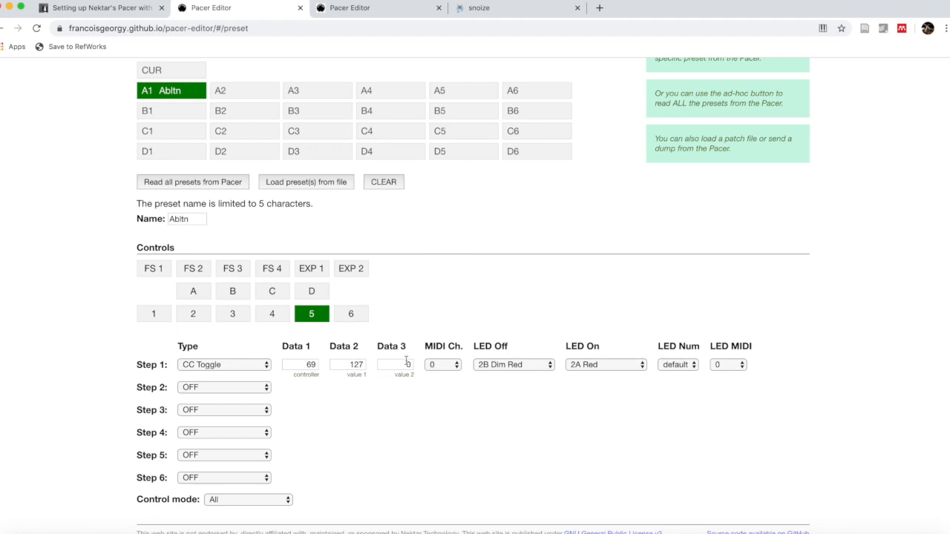
pyautogui.click(395, 365)
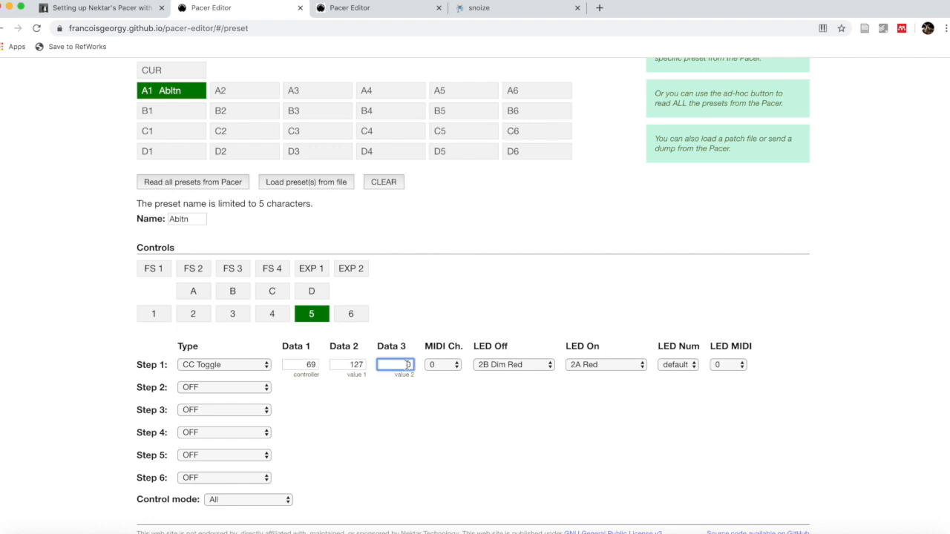
pyautogui.moveTo(419, 368)
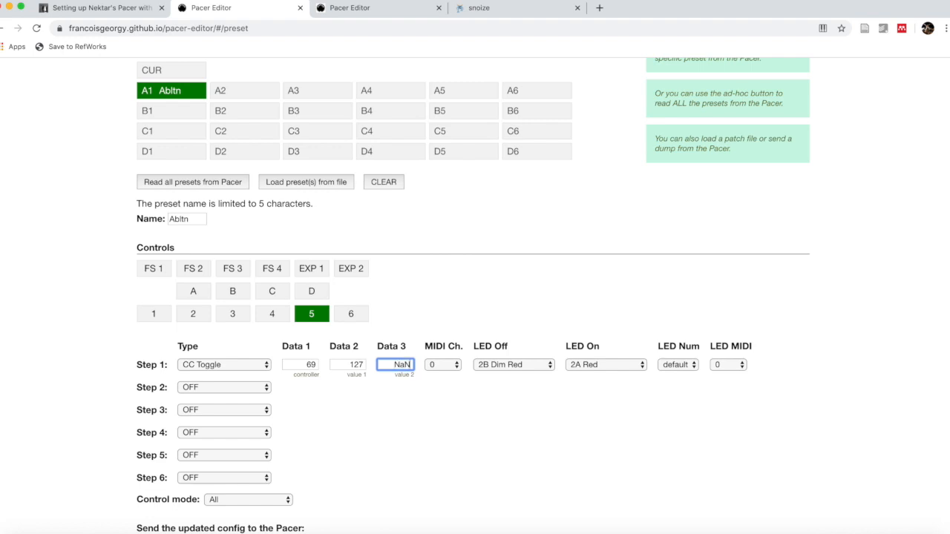
pyautogui.moveTo(364, 291)
pyautogui.write('0')
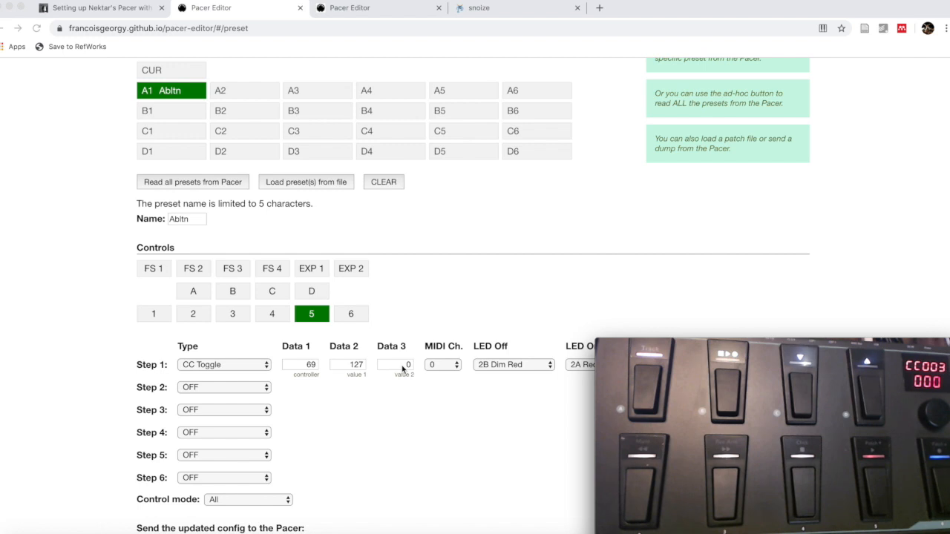
pyautogui.scroll(-3)
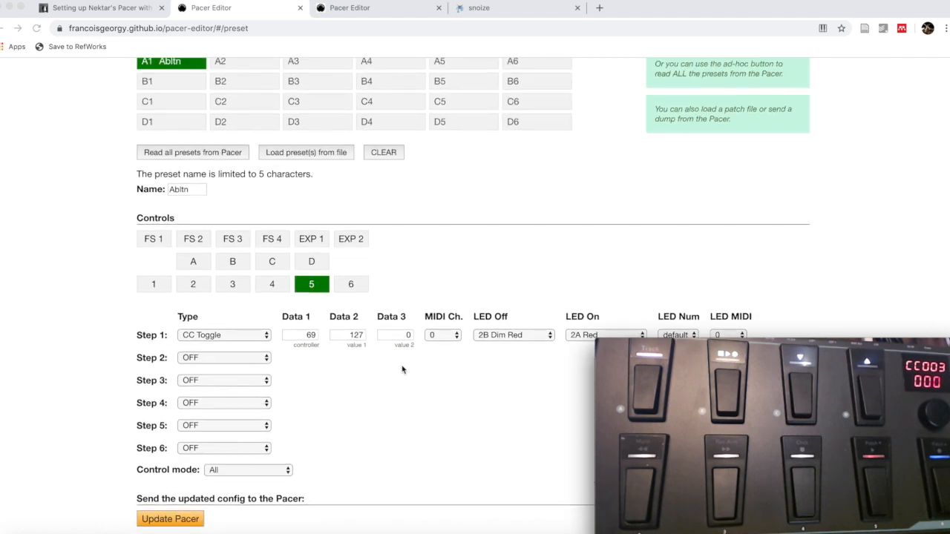
pyautogui.scroll(-3)
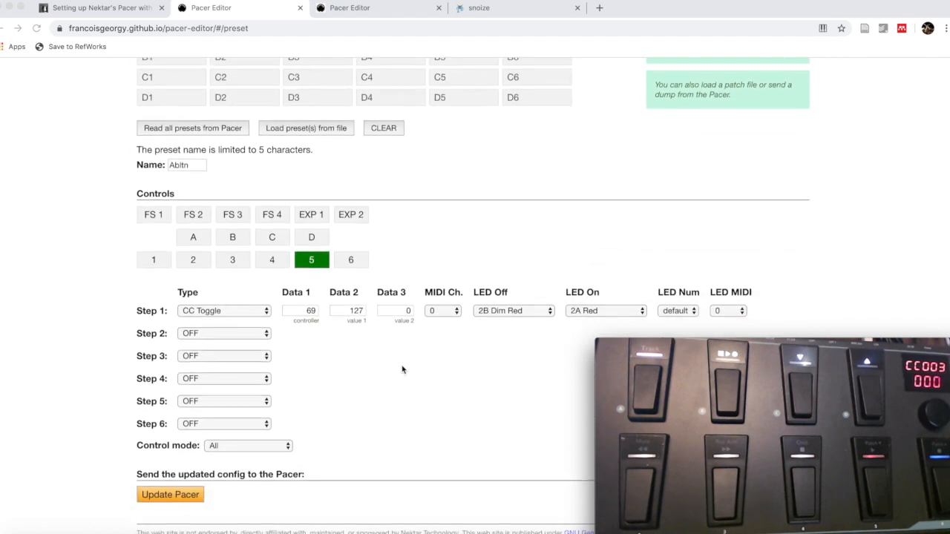
pyautogui.scroll(3)
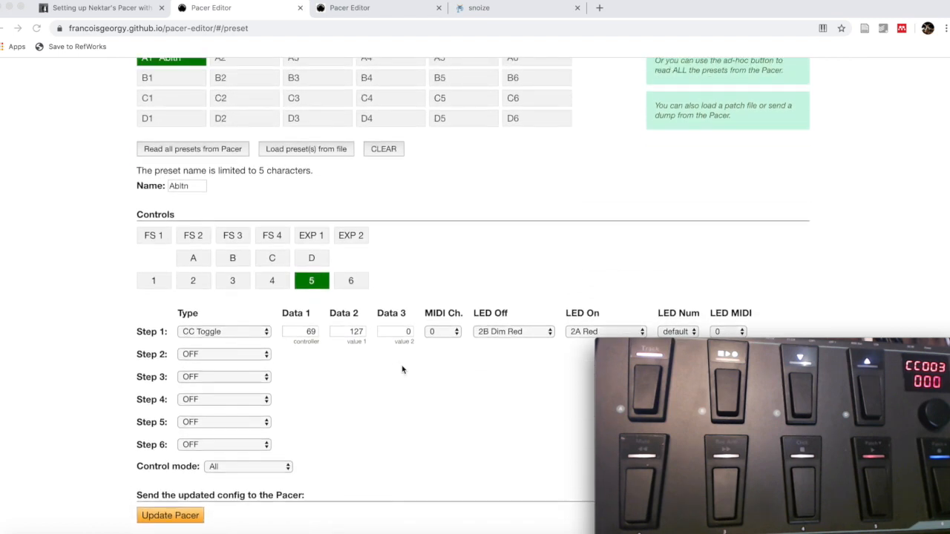
pyautogui.scroll(-3)
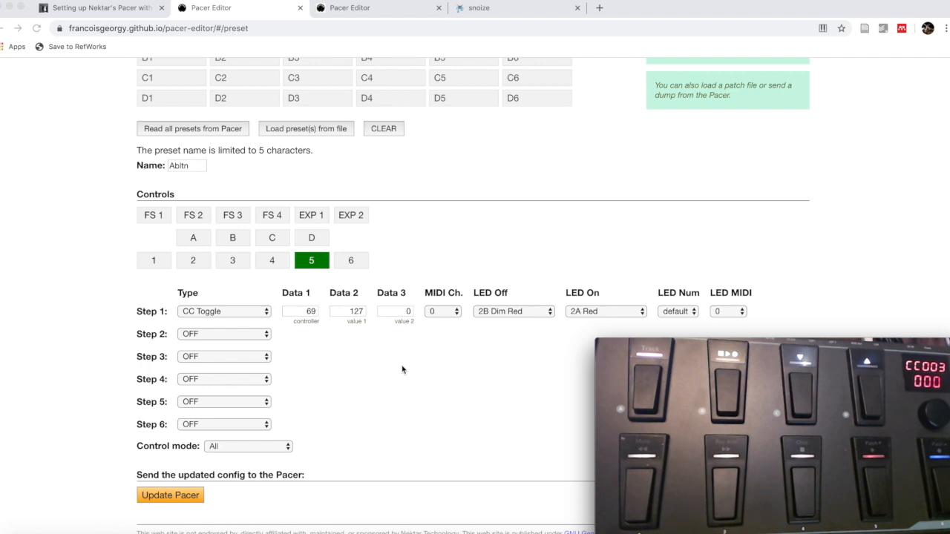
pyautogui.scroll(3)
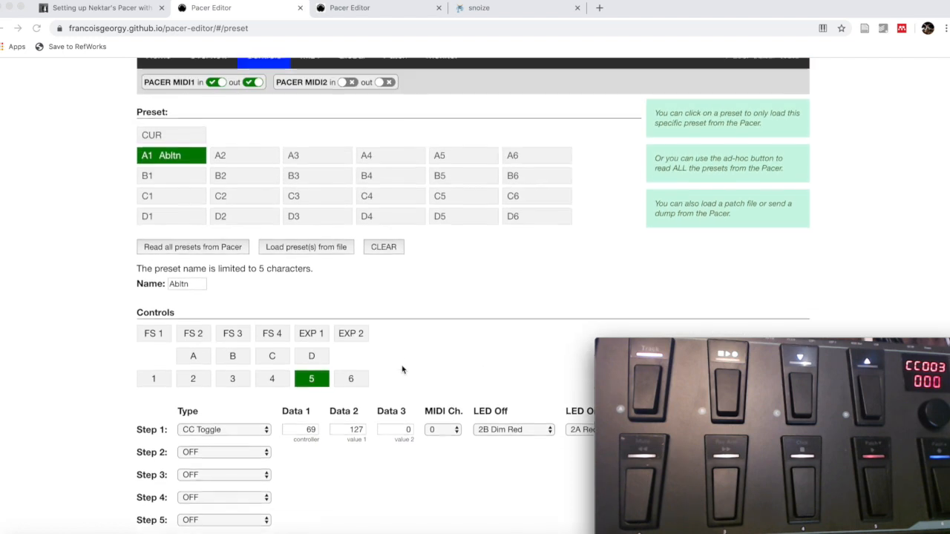
pyautogui.scroll(-3)
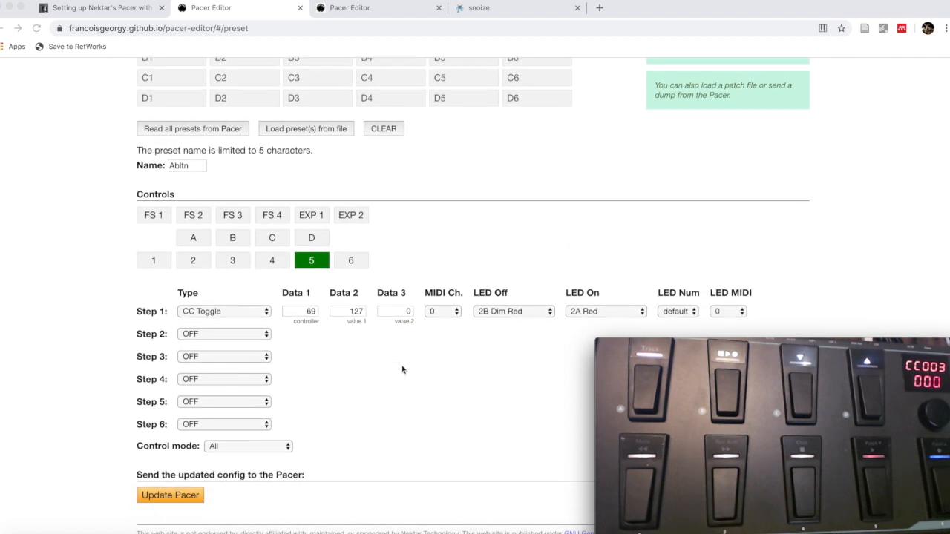
pyautogui.scroll(3)
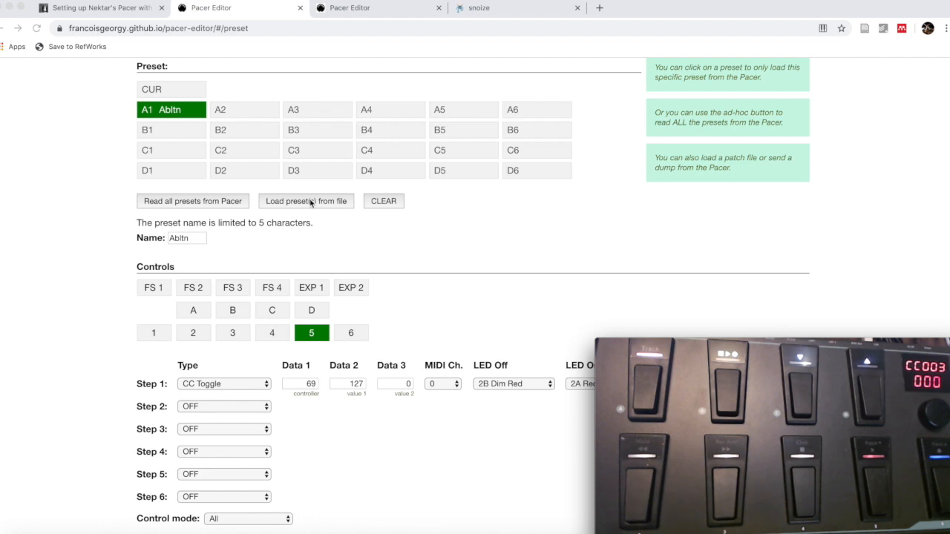
pyautogui.moveTo(311, 288)
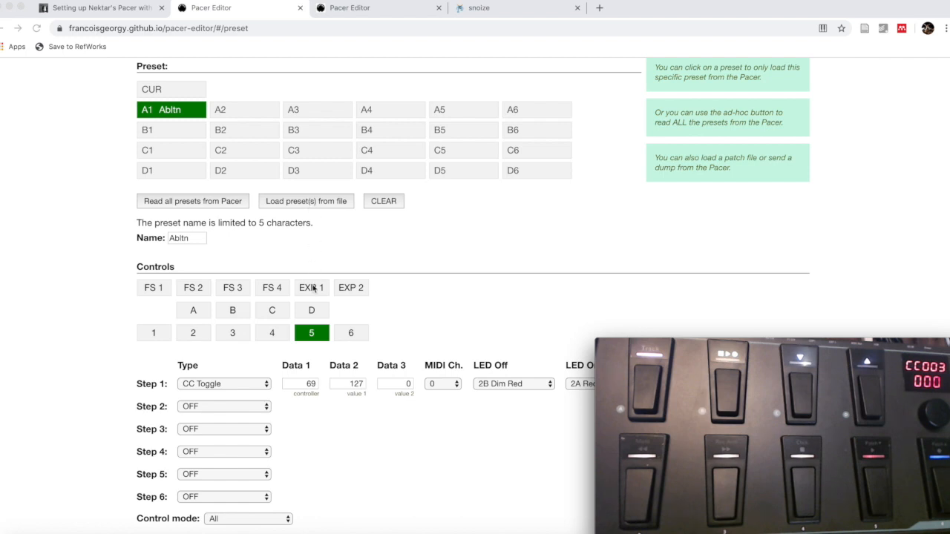
pyautogui.scroll(-3)
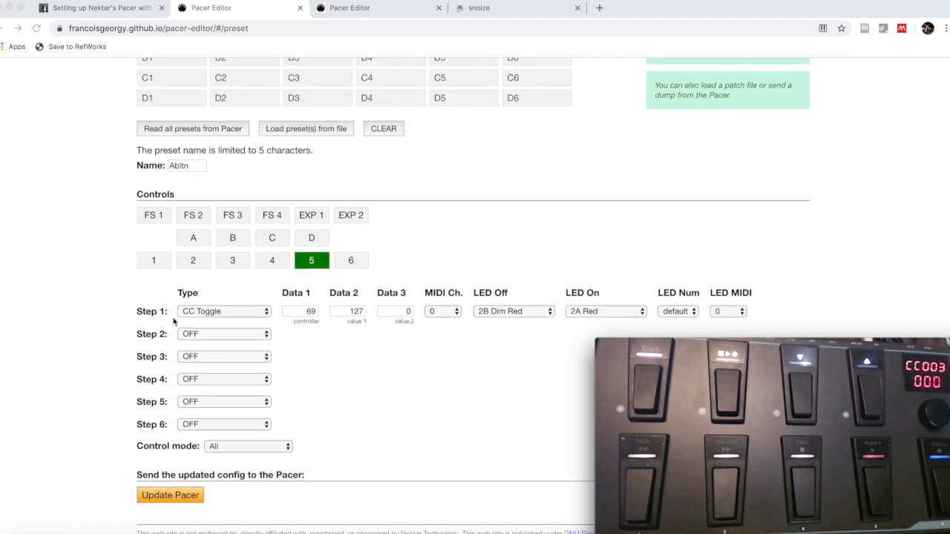
pyautogui.moveTo(555, 419)
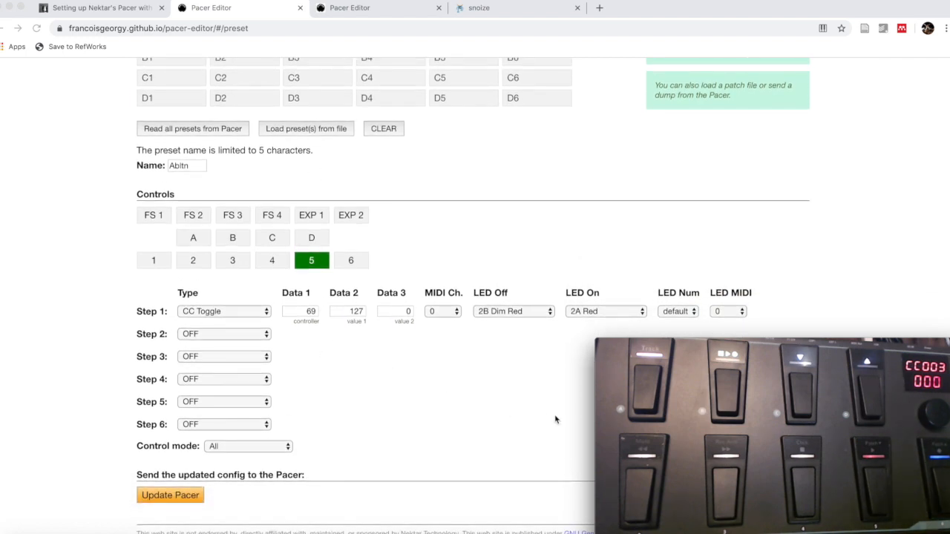
pyautogui.moveTo(324, 228)
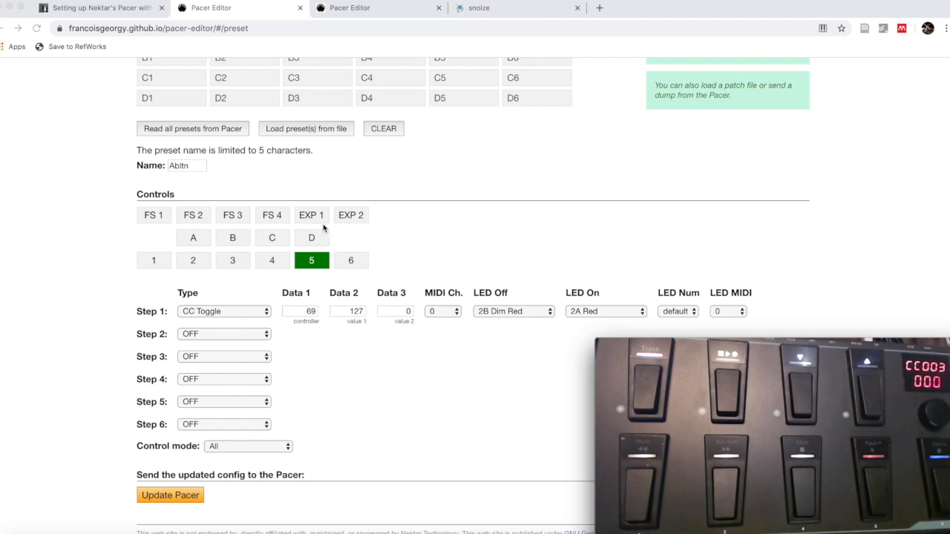
# - Show EXP 1's six CC Step steps and start editing step 1's Data 1 controller value (6)
pyautogui.click(312, 214)
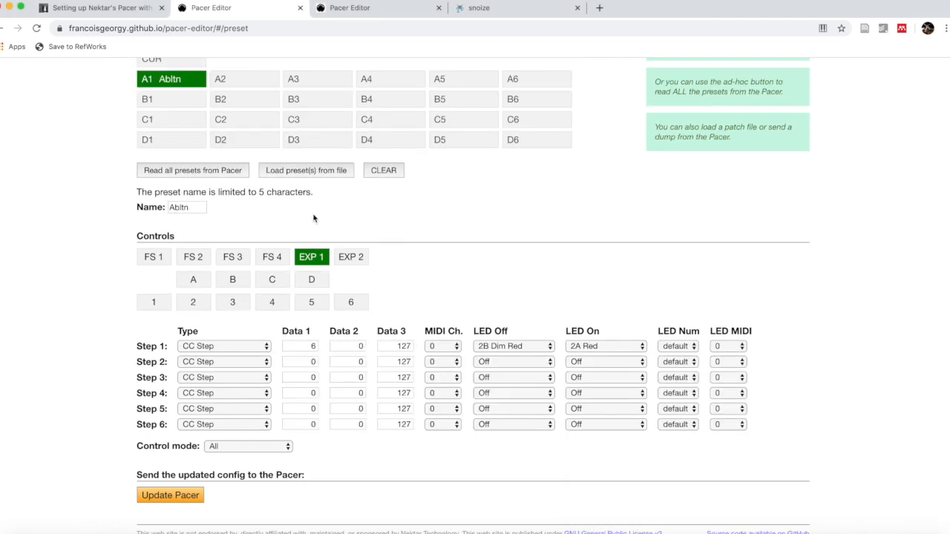
pyautogui.moveTo(300, 358)
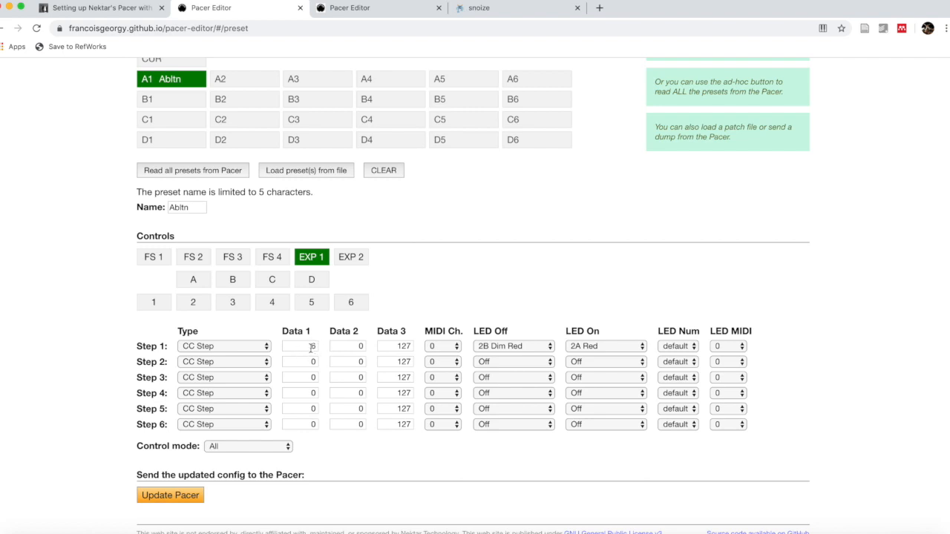
pyautogui.click(300, 346)
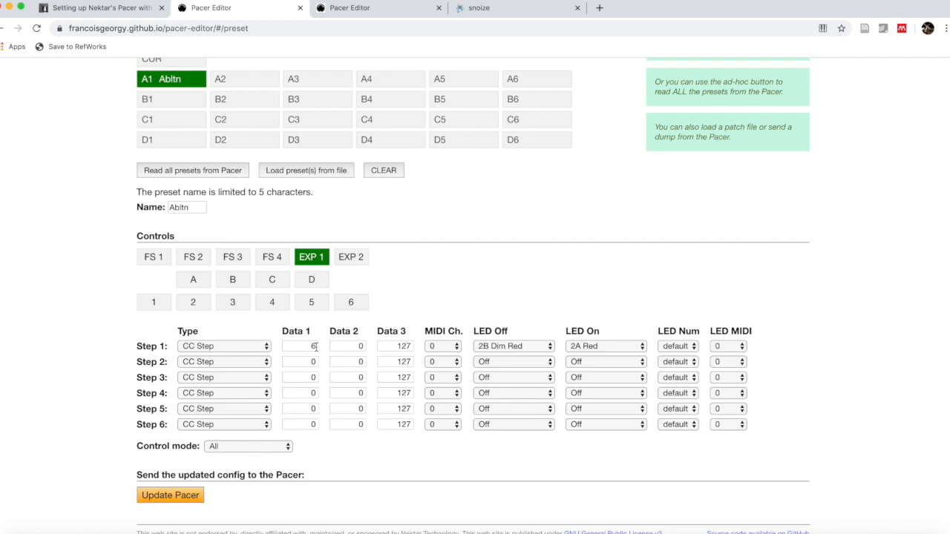